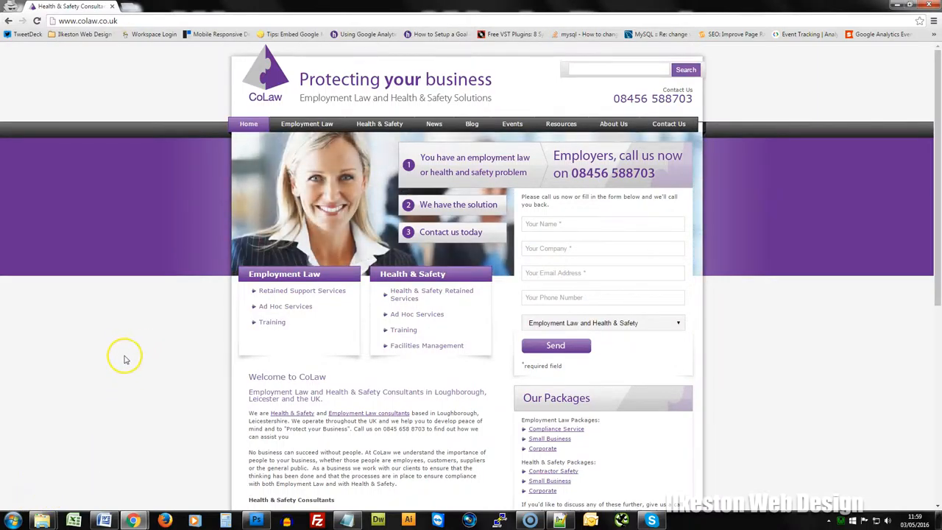
pyautogui.moveTo(120, 368)
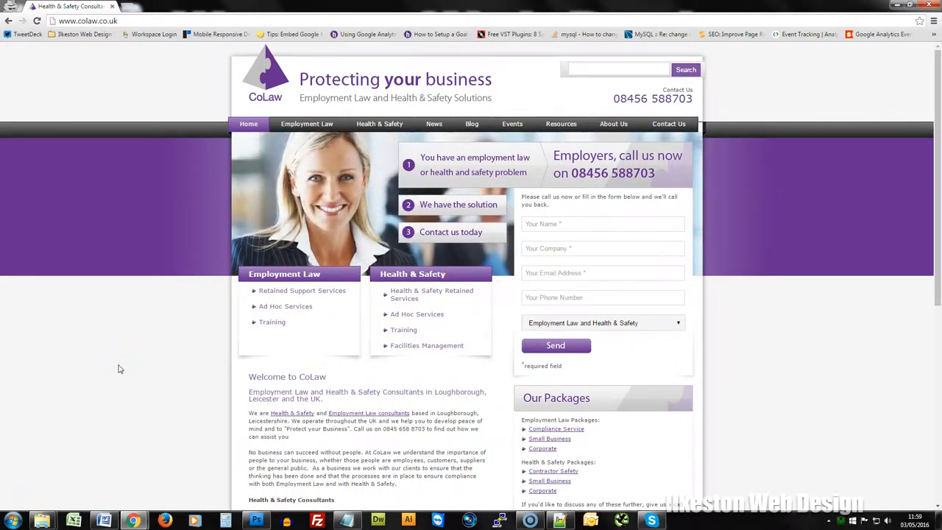
pyautogui.moveTo(750, 196)
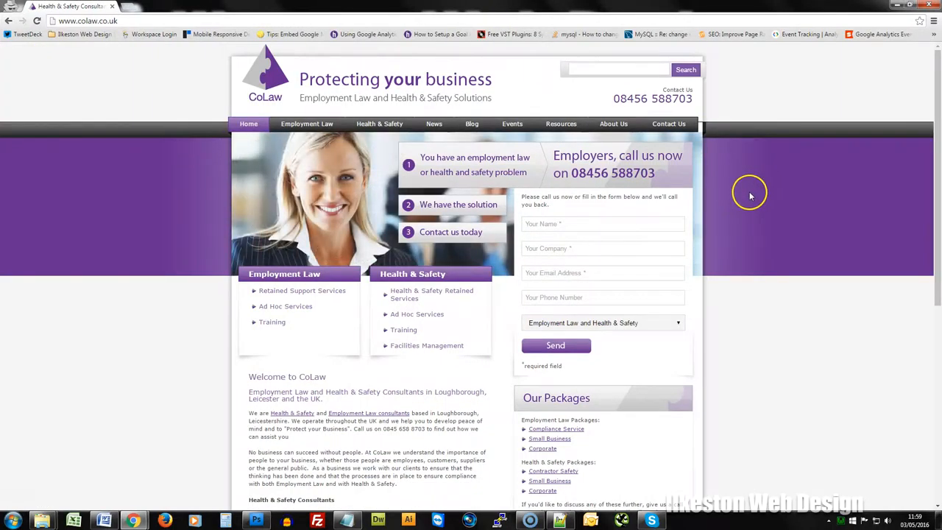
pyautogui.moveTo(754, 203)
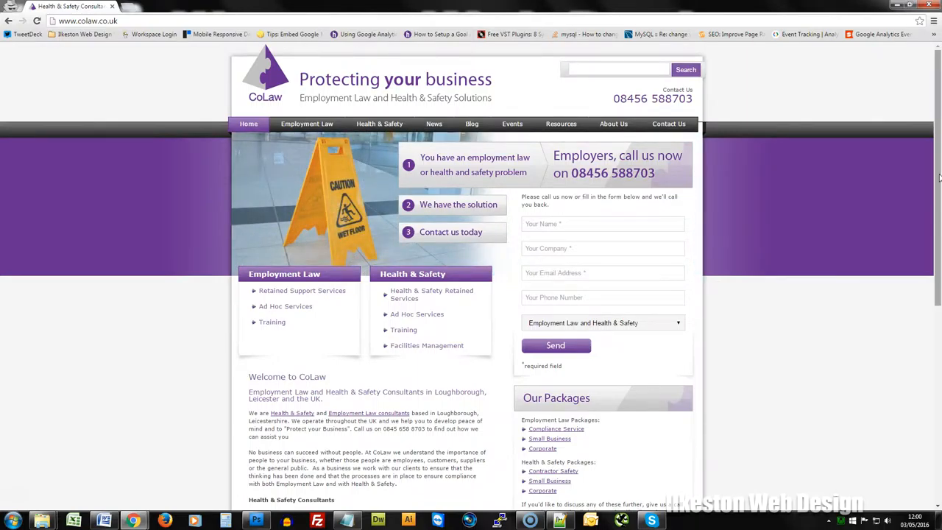
# Browse the Events listing of four training courses and open Emergency First Aid at Work.
pyautogui.scroll(-3)
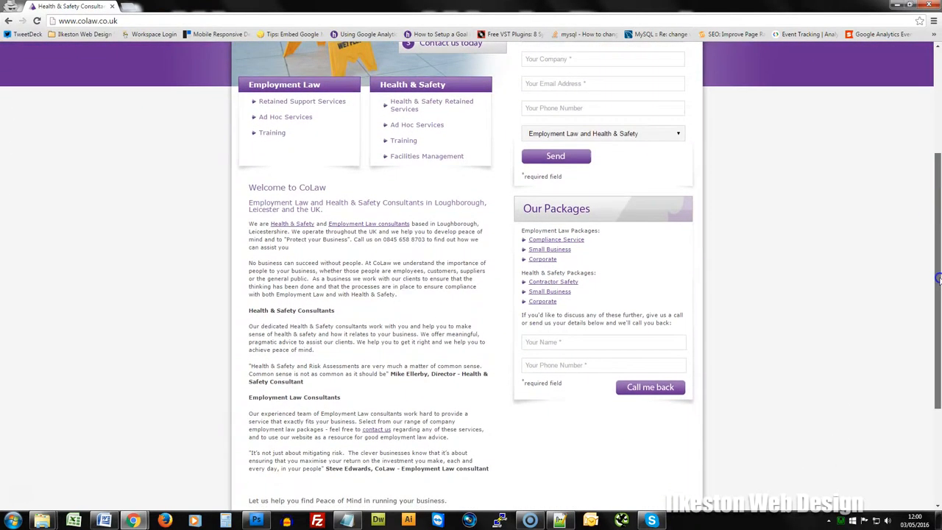
pyautogui.scroll(-3)
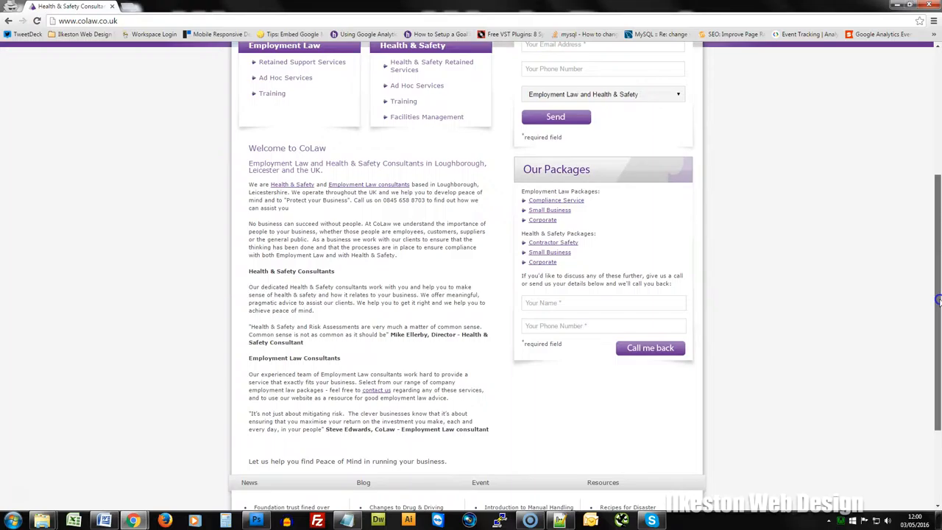
pyautogui.scroll(-3)
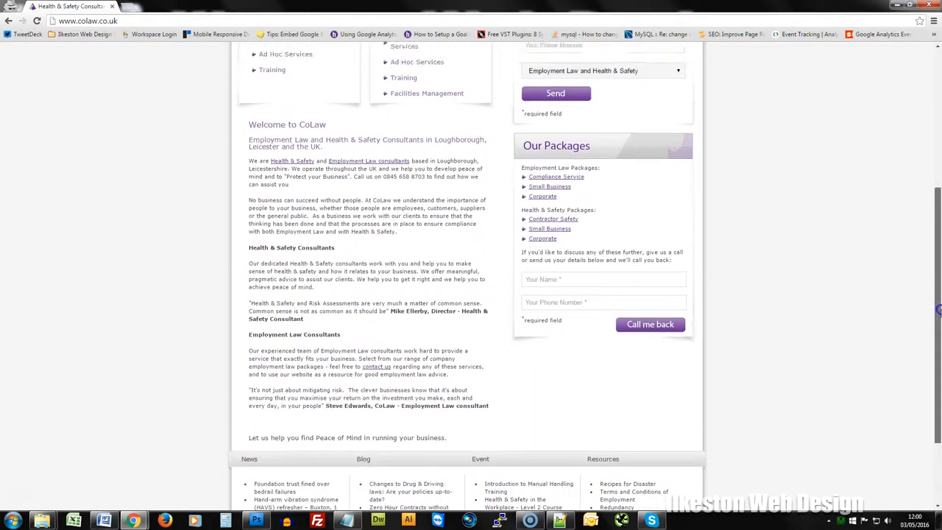
pyautogui.scroll(3)
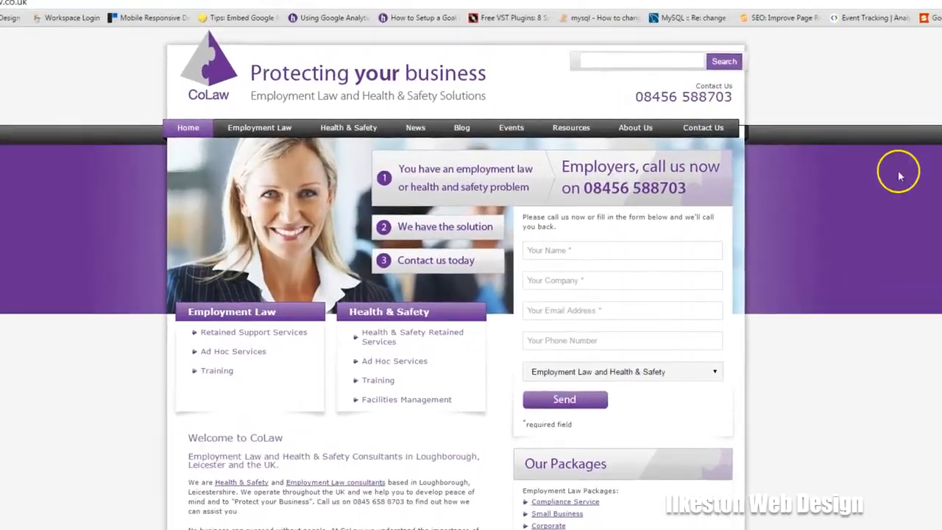
pyautogui.click(511, 127)
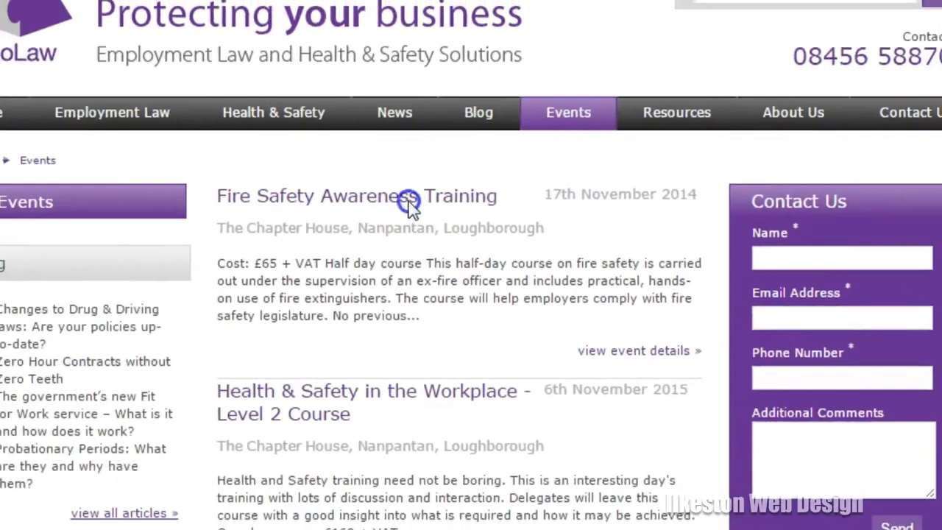
pyautogui.scroll(-3)
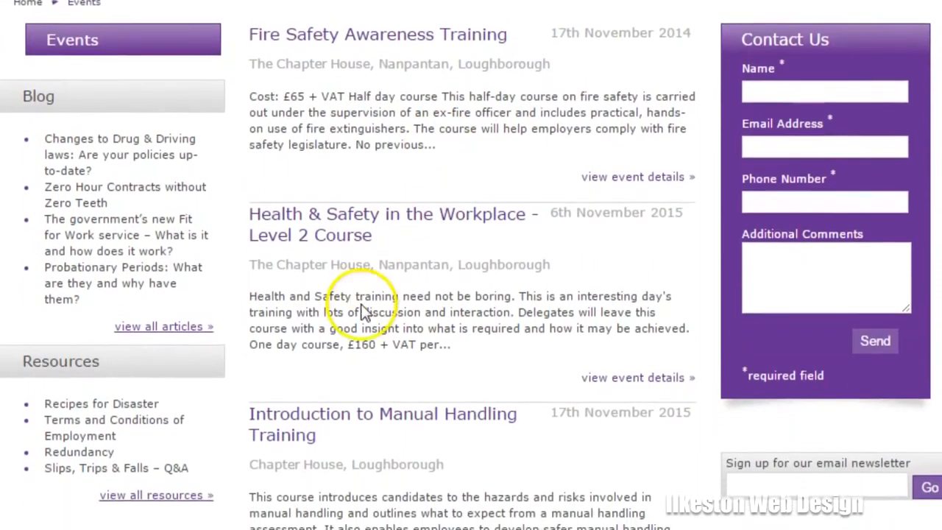
pyautogui.scroll(-3)
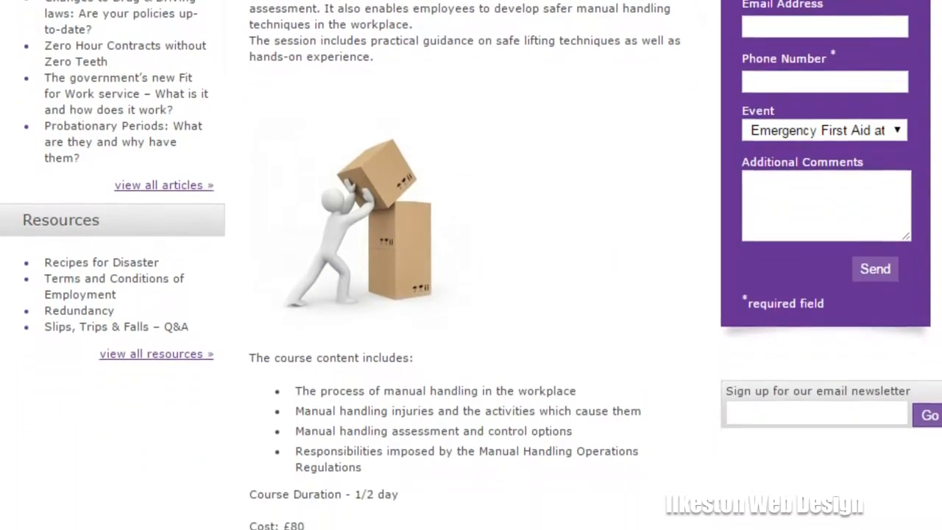
pyautogui.scroll(-3)
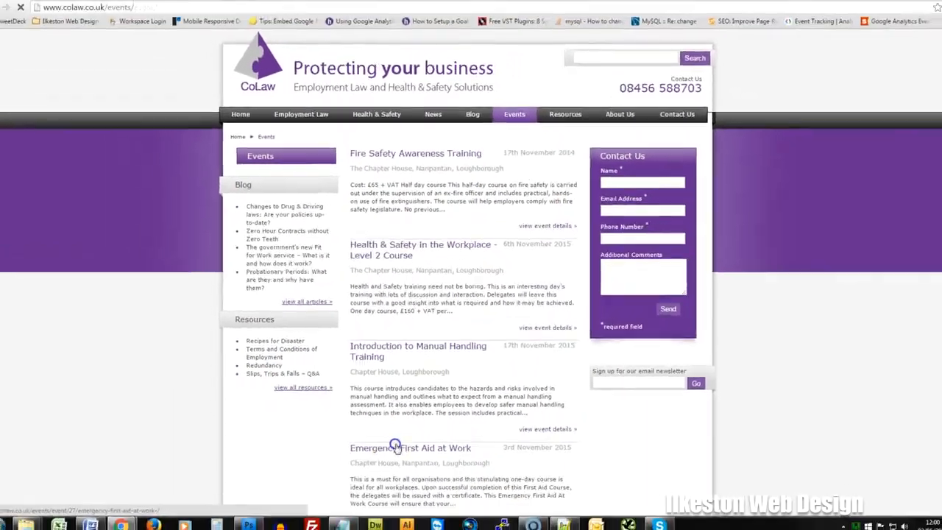
pyautogui.click(410, 447)
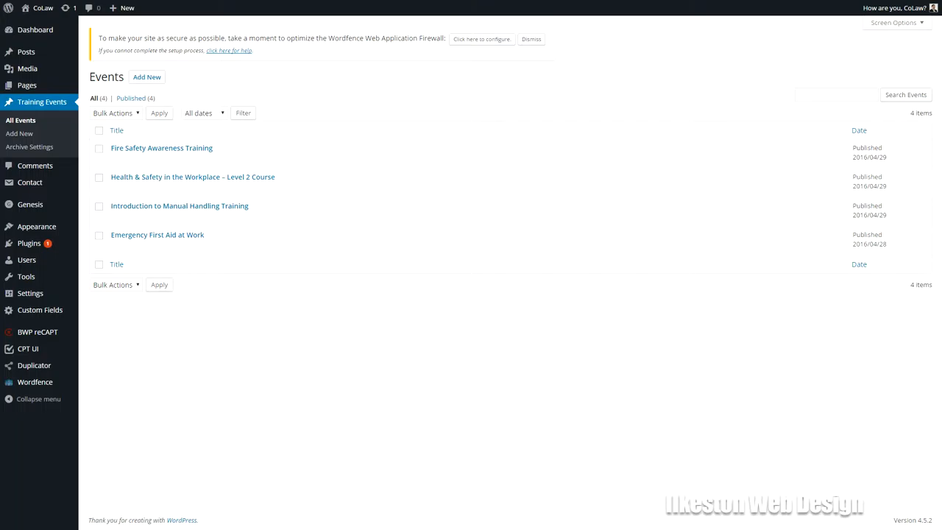
# Switch back to the live Emergency First Aid at Work event page.
pyautogui.click(161, 148)
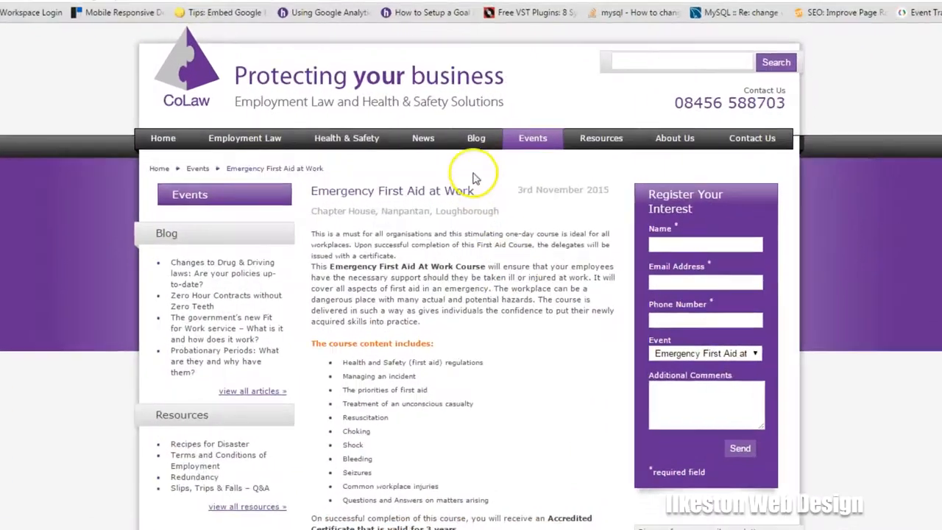
# Open the Blog and scroll through the Changes to Drug & Driving laws article.
pyautogui.click(222, 273)
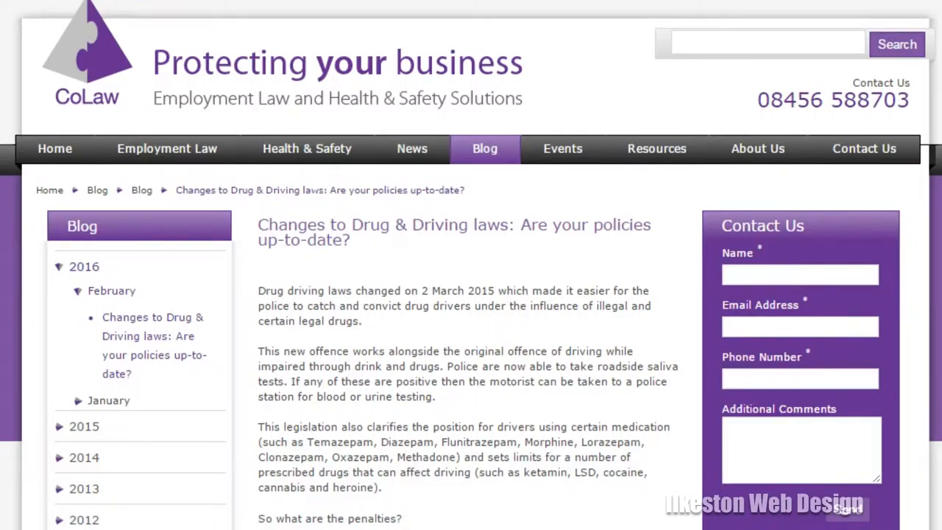
pyautogui.scroll(-3)
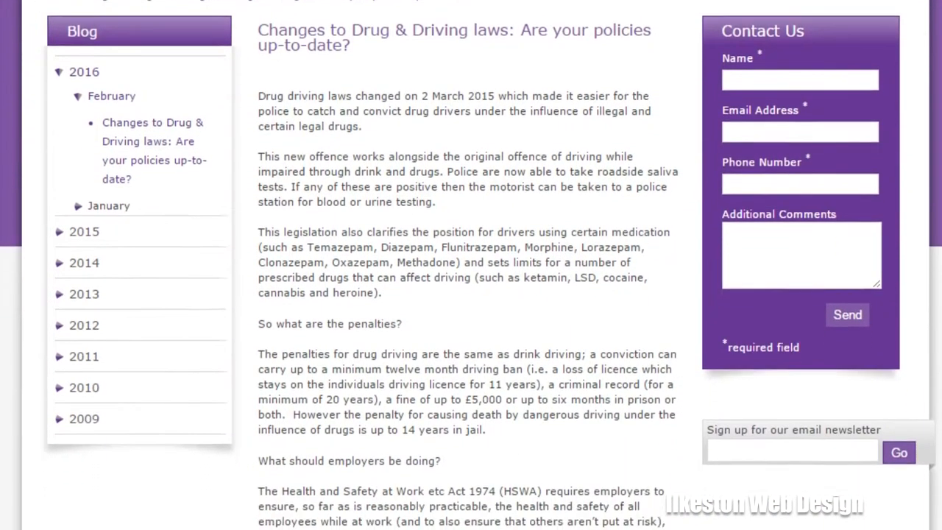
pyautogui.scroll(-3)
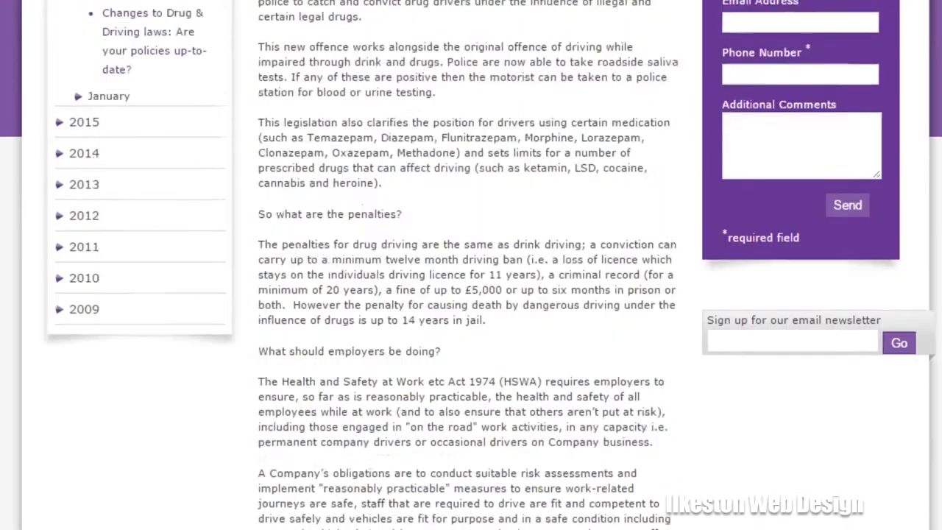
pyautogui.scroll(3)
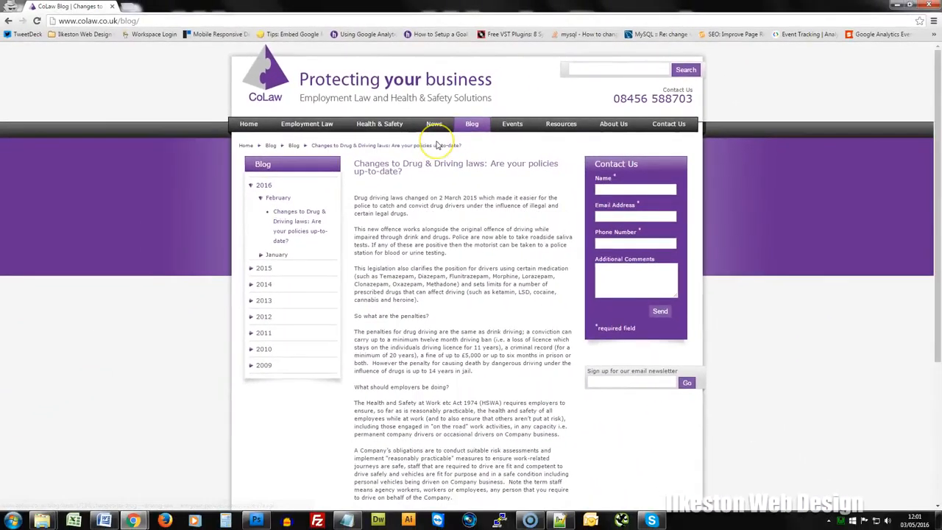
pyautogui.moveTo(435, 144)
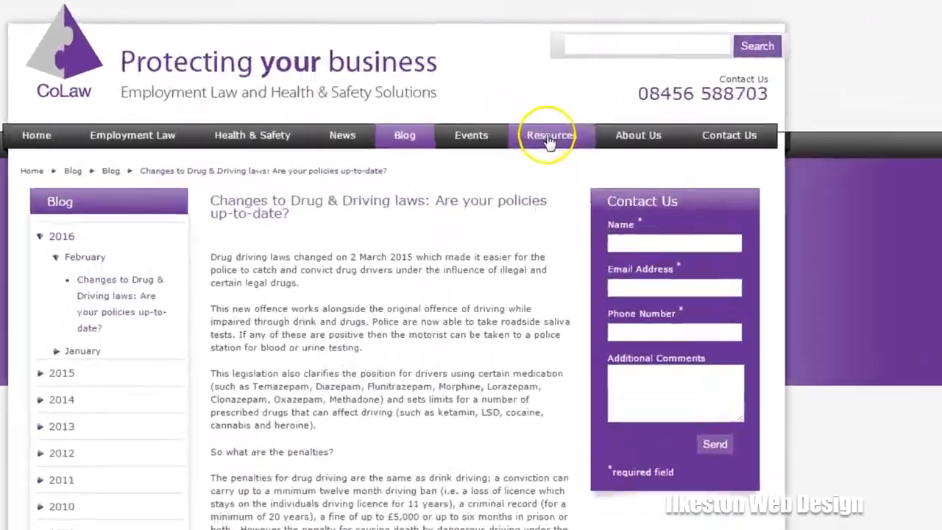
# Open the Resources page listing Employment Law and Health & Safety guide documents.
pyautogui.click(550, 135)
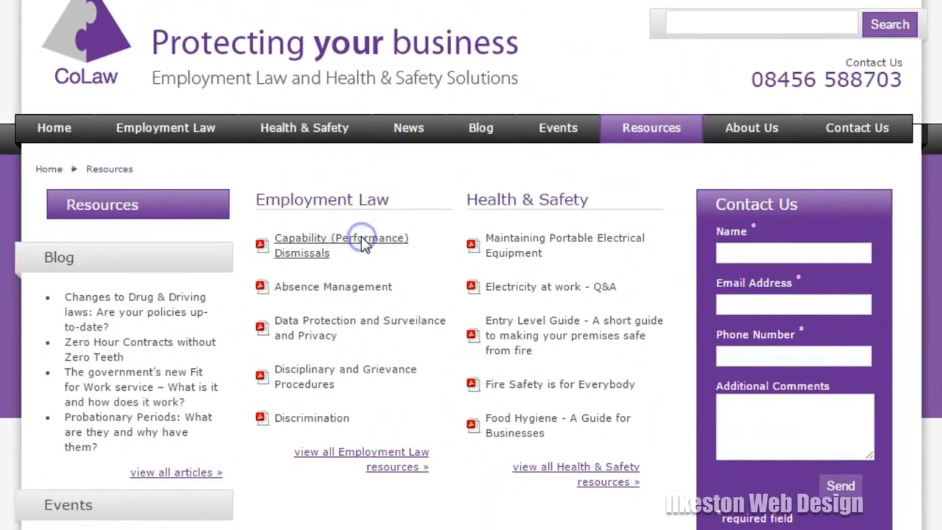
pyautogui.click(340, 244)
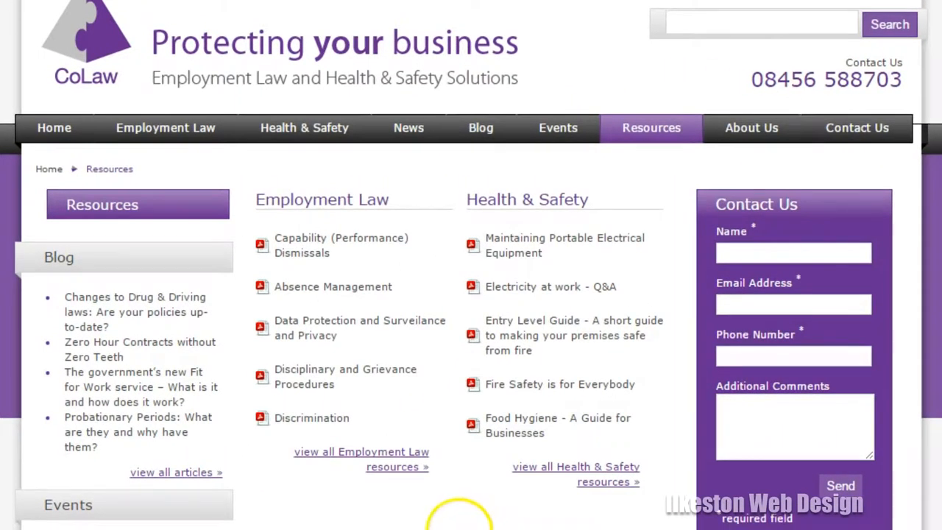
pyautogui.moveTo(652, 127)
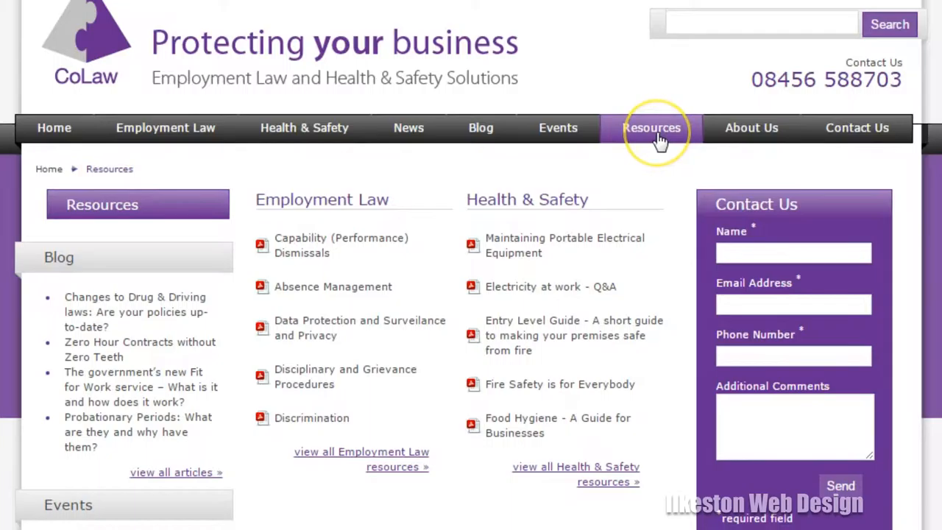
pyautogui.moveTo(655, 136)
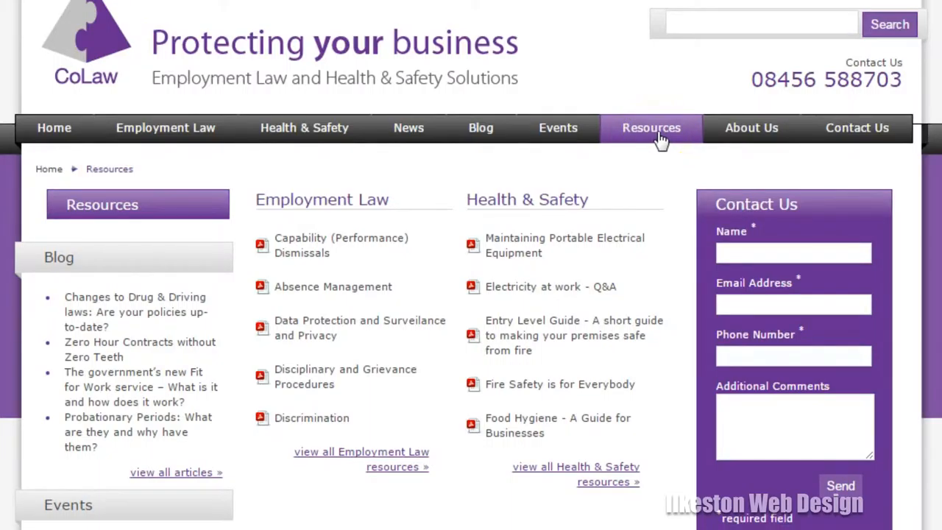
pyautogui.moveTo(600, 164)
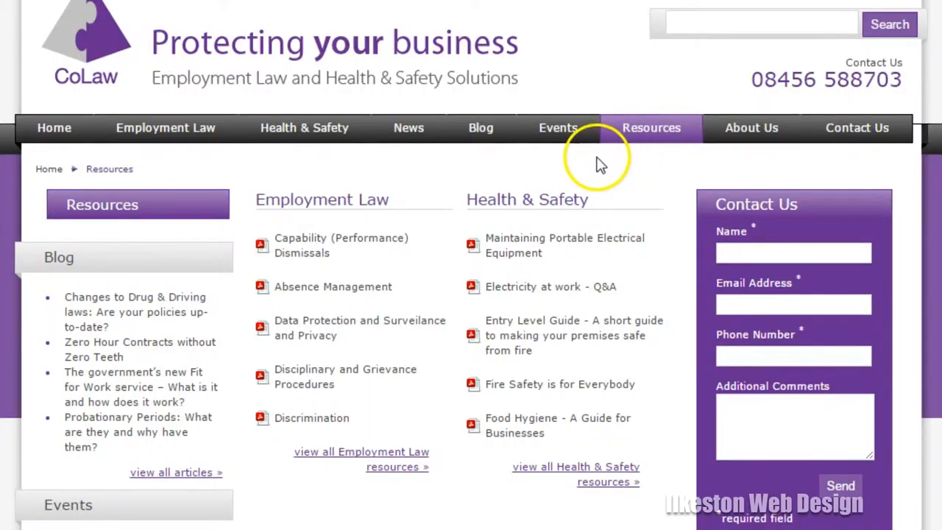
pyautogui.moveTo(316, 427)
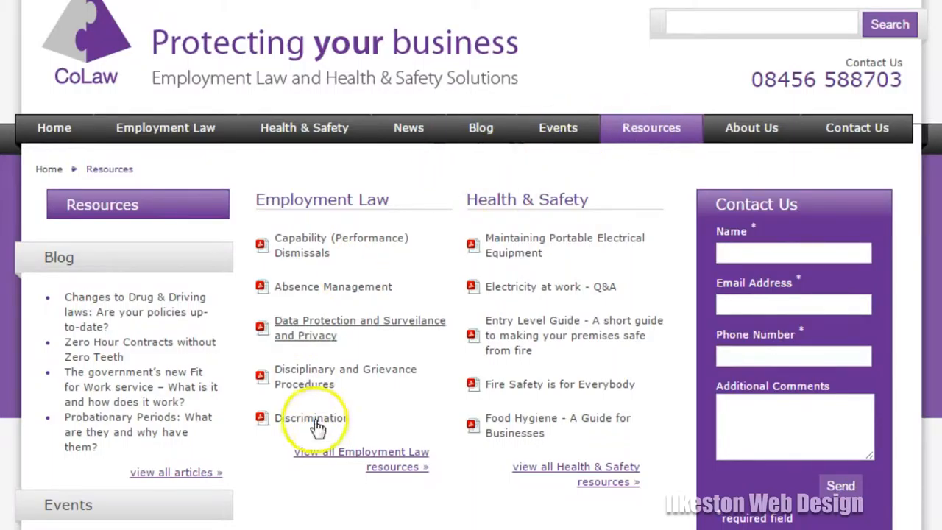
pyautogui.moveTo(376, 466)
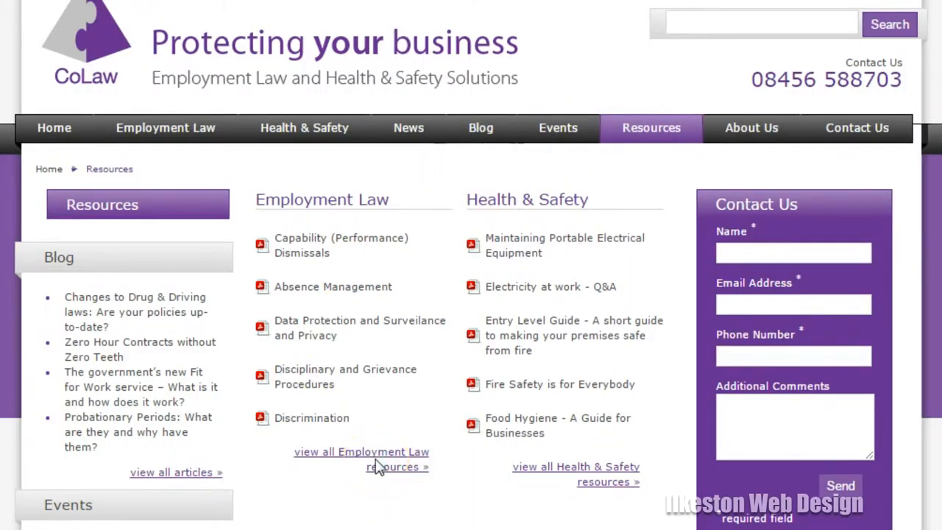
pyautogui.moveTo(573, 503)
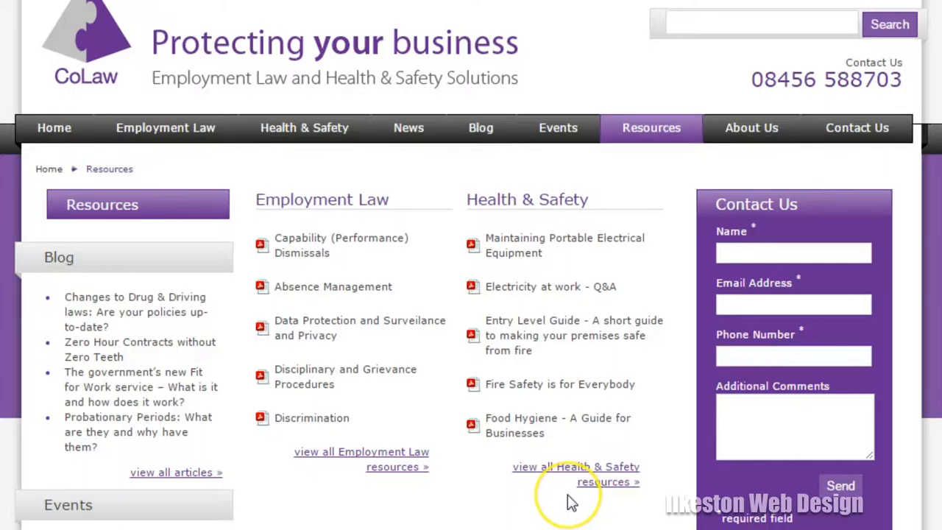
pyautogui.moveTo(573, 502)
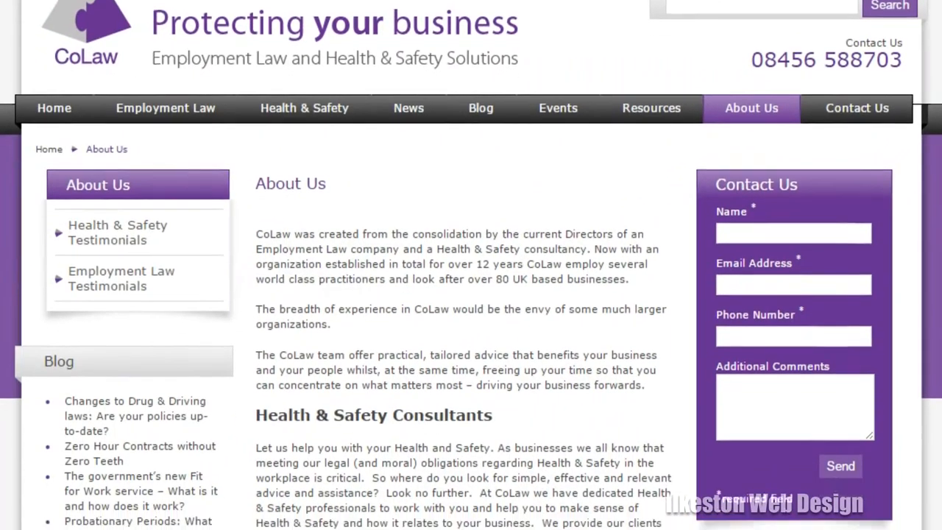
# View the Contact Us address, map and enquiry form, then open a tribunal backlogs news article.
pyautogui.scroll(-3)
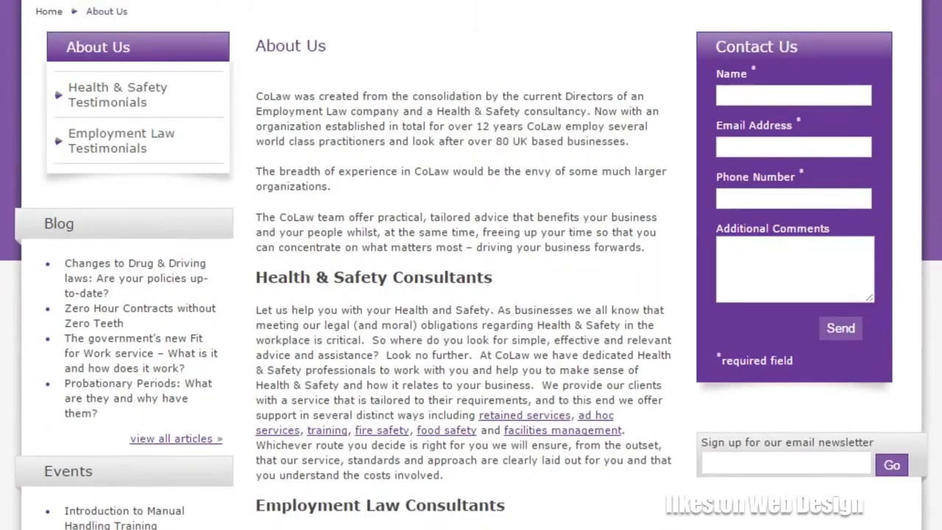
pyautogui.scroll(3)
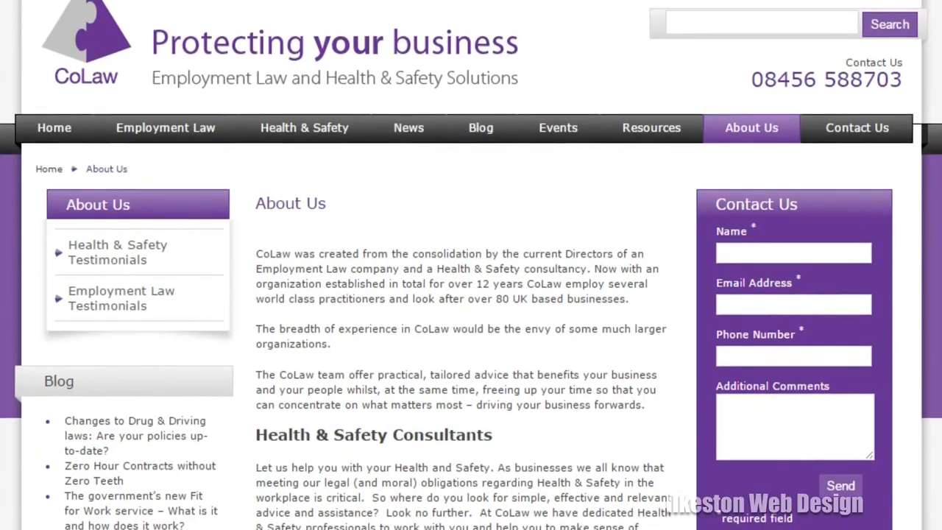
pyautogui.click(856, 128)
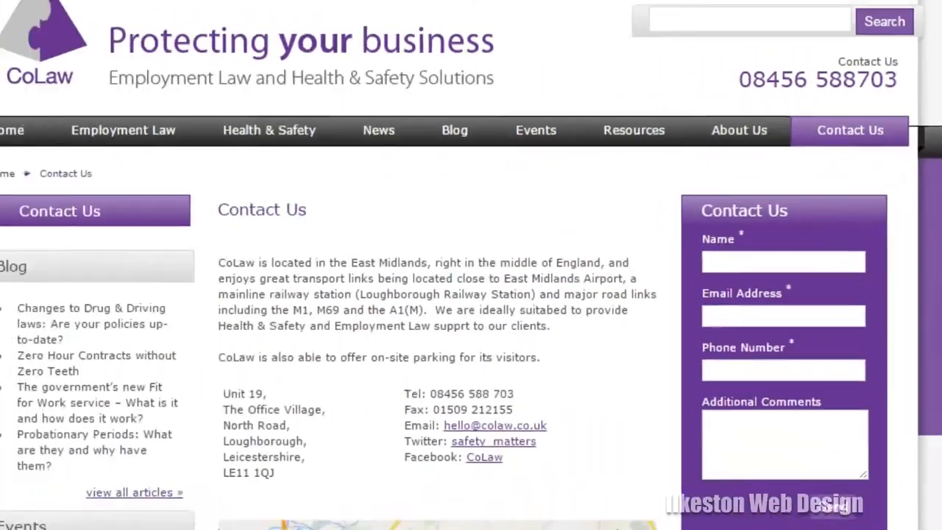
pyautogui.scroll(-3)
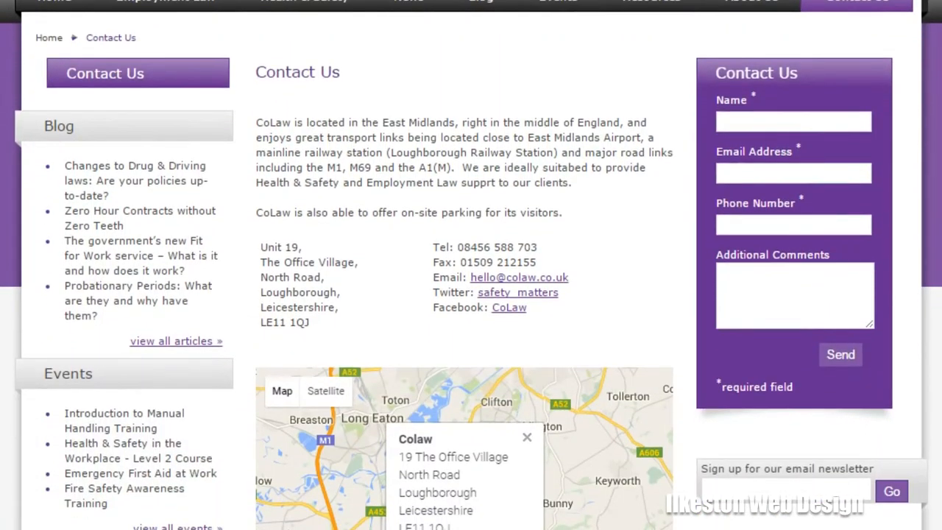
pyautogui.scroll(3)
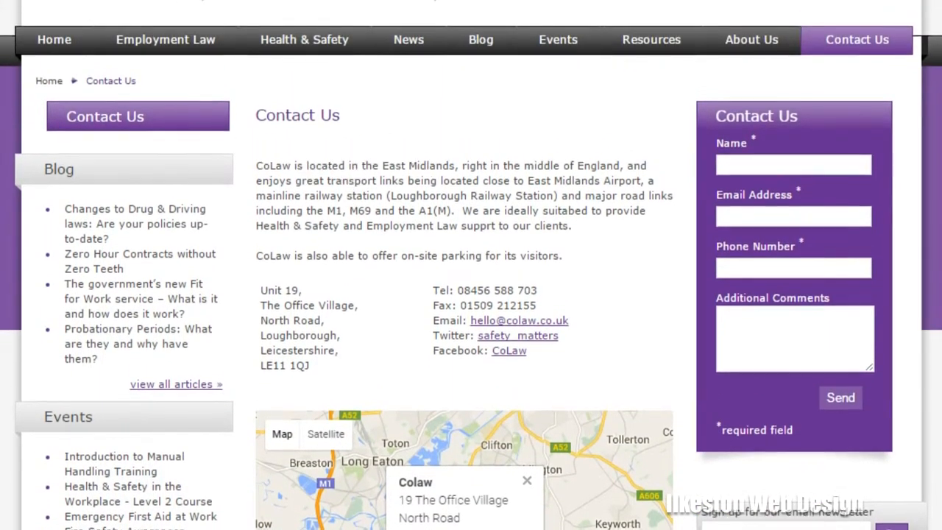
pyautogui.scroll(3)
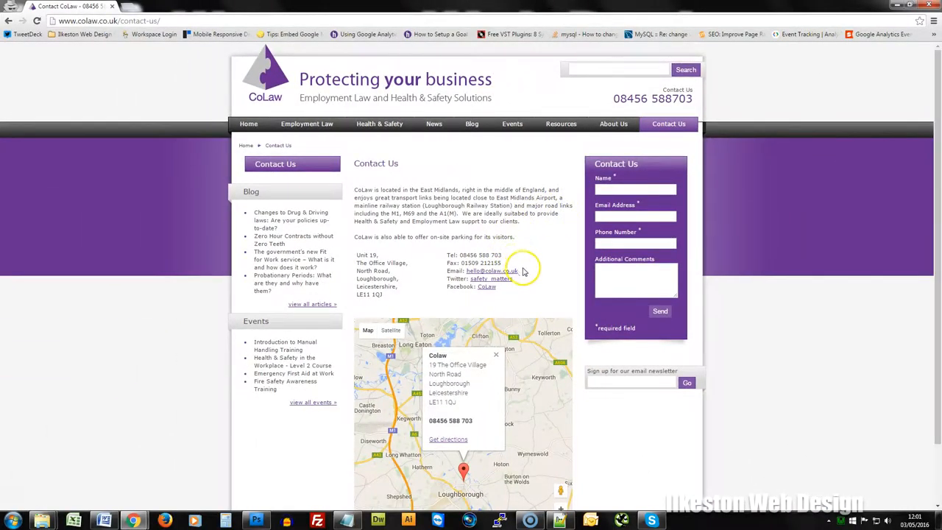
pyautogui.scroll(-3)
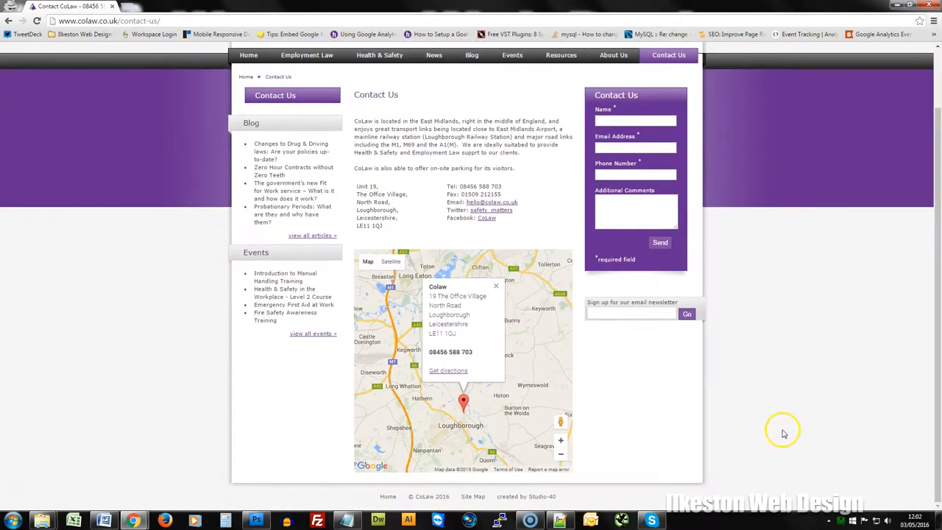
pyautogui.moveTo(368, 479)
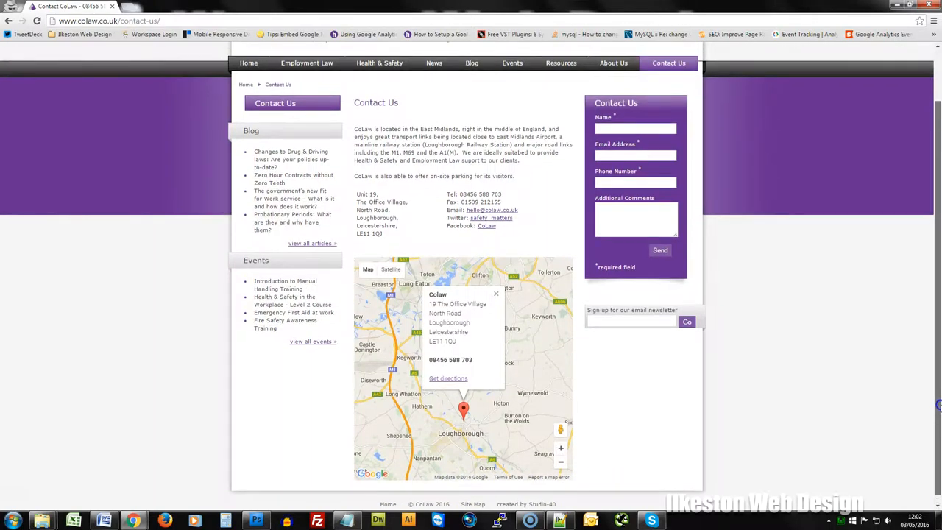
pyautogui.scroll(3)
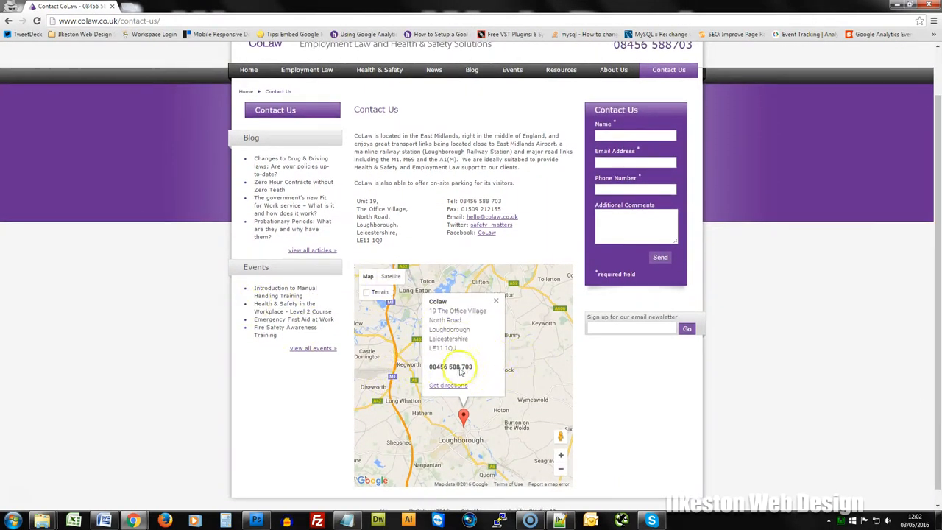
pyautogui.click(433, 70)
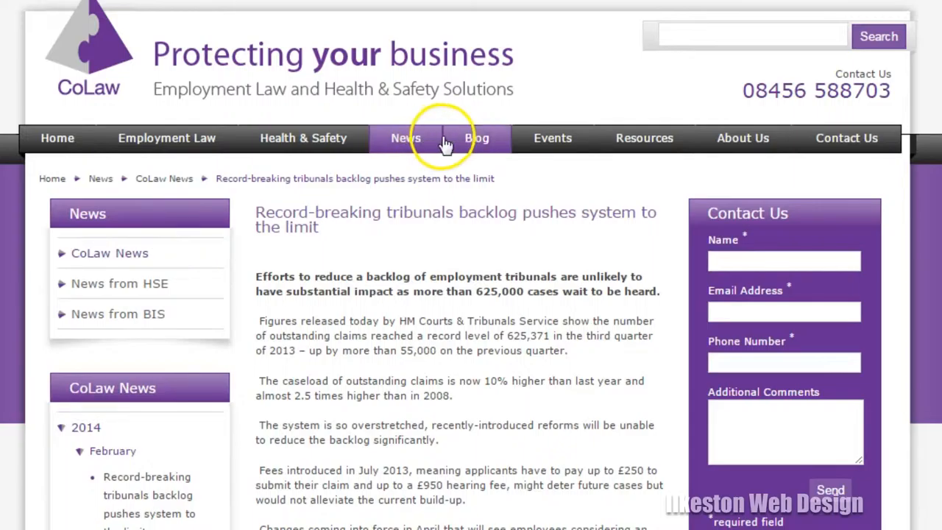
pyautogui.moveTo(406, 138)
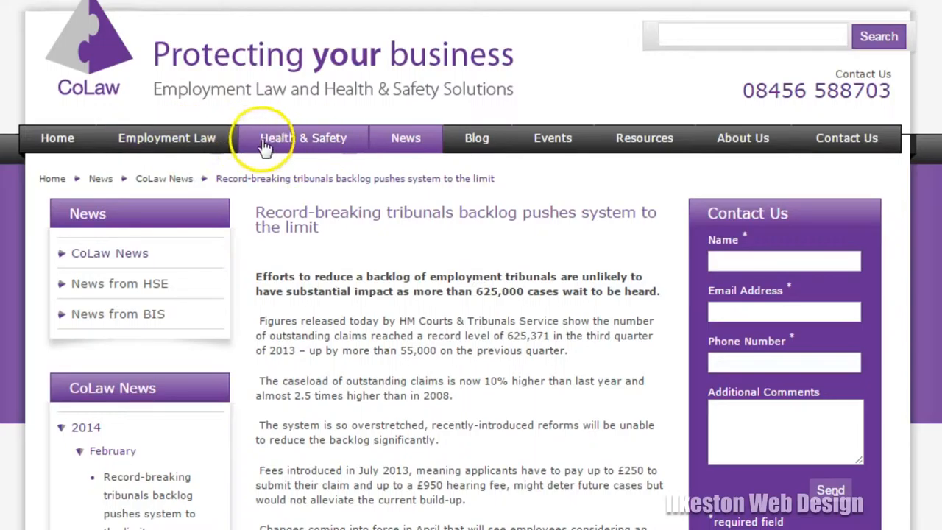
# Go to Employment Law Advice and Support Services from the news article's top navigation.
pyautogui.click(166, 138)
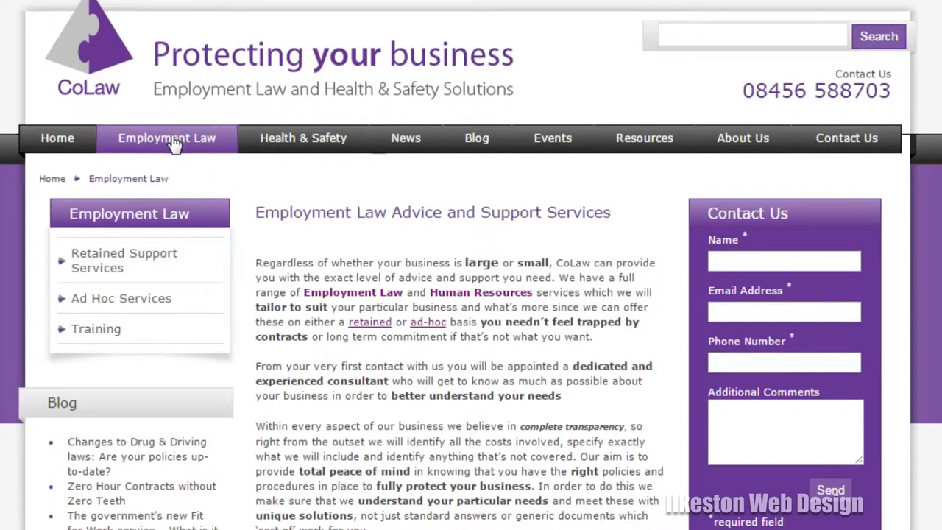
# View the Retained Support, Corporate, Ad Hoc and Training sub-pages, ending on Health & Safety.
pyautogui.click(302, 137)
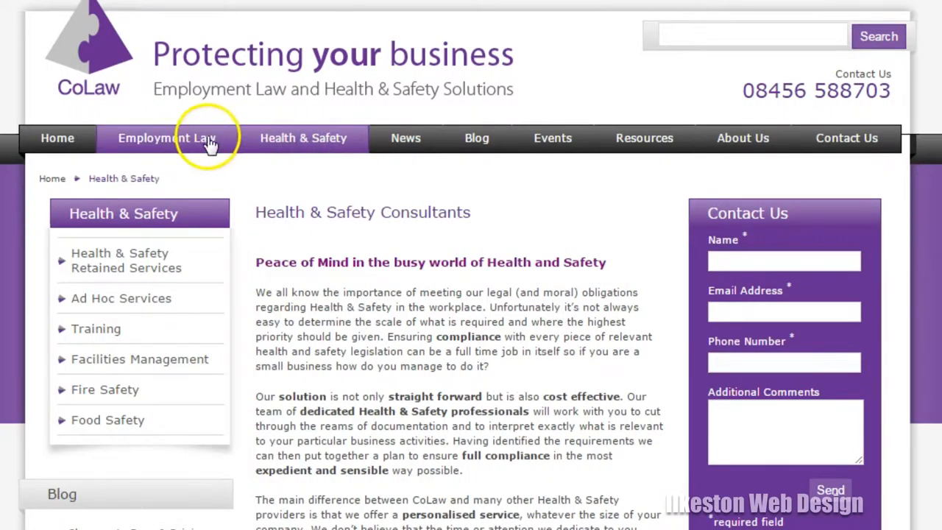
pyautogui.click(166, 138)
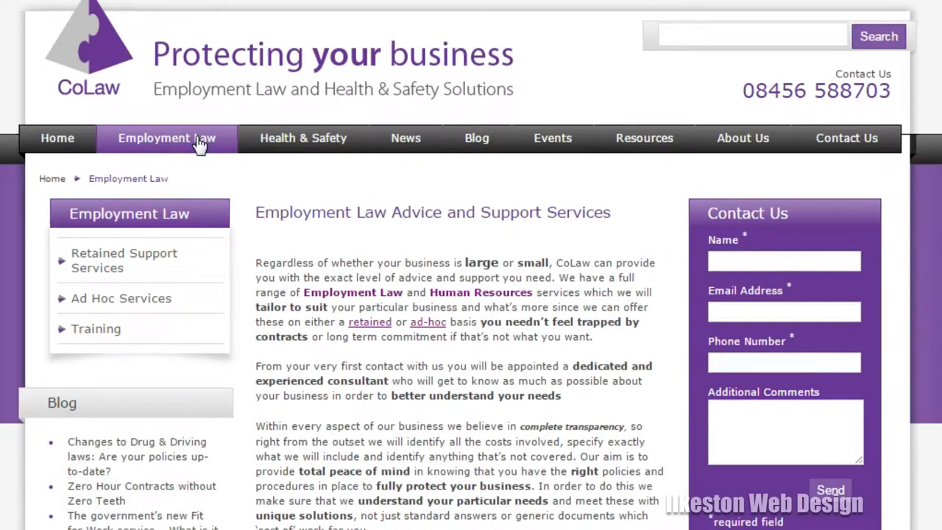
pyautogui.scroll(-3)
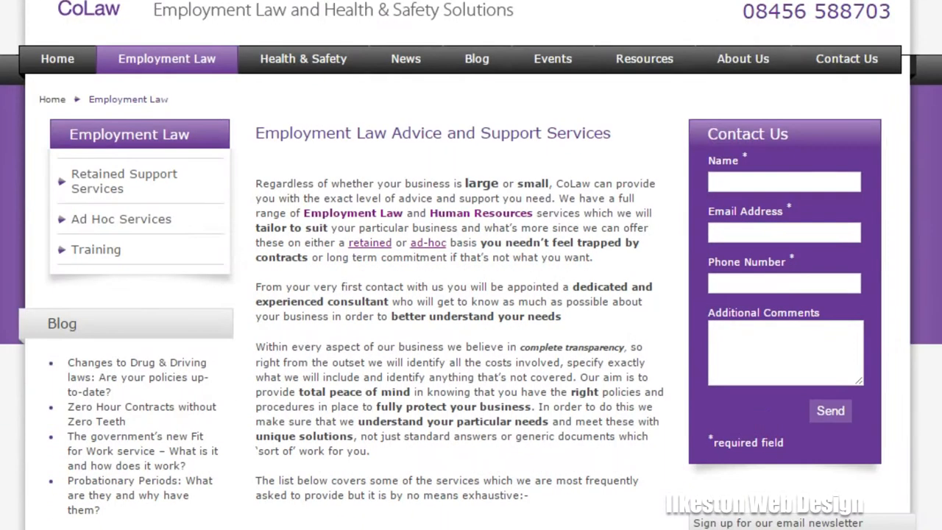
pyautogui.moveTo(132, 188)
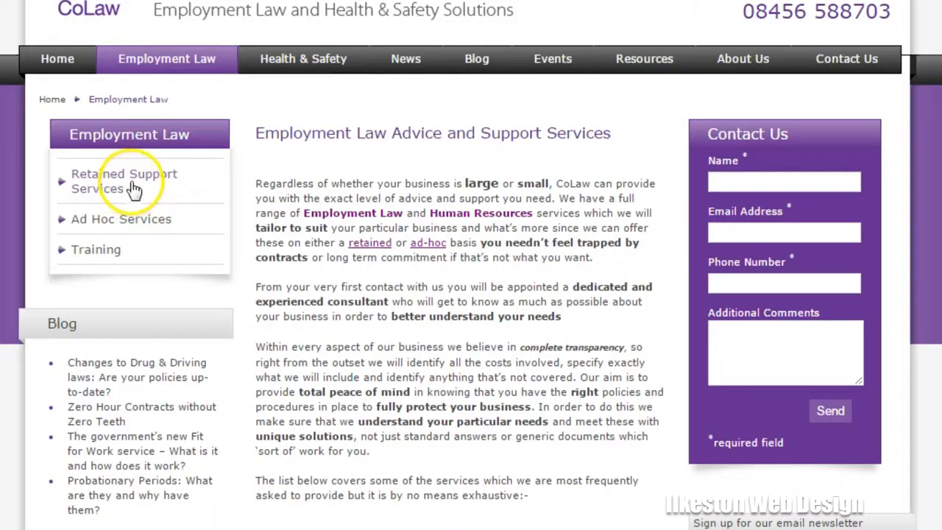
pyautogui.click(124, 181)
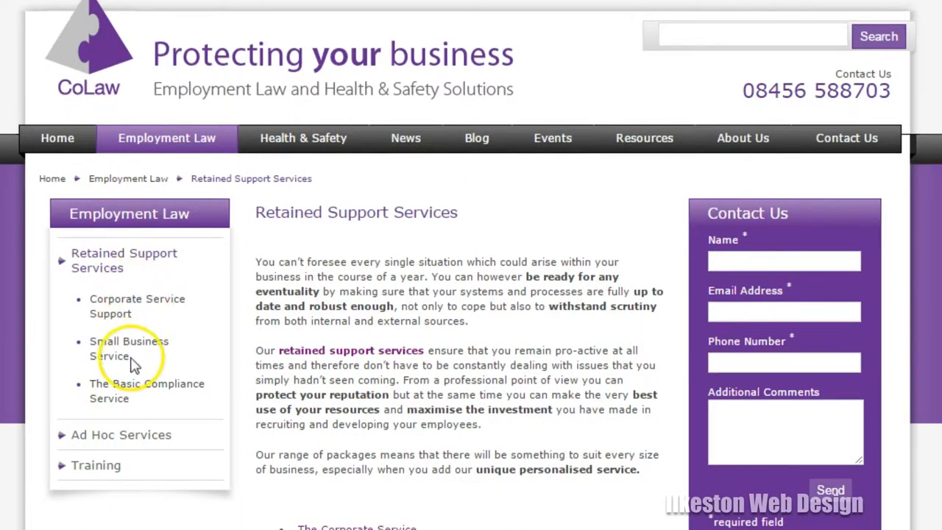
pyautogui.click(137, 305)
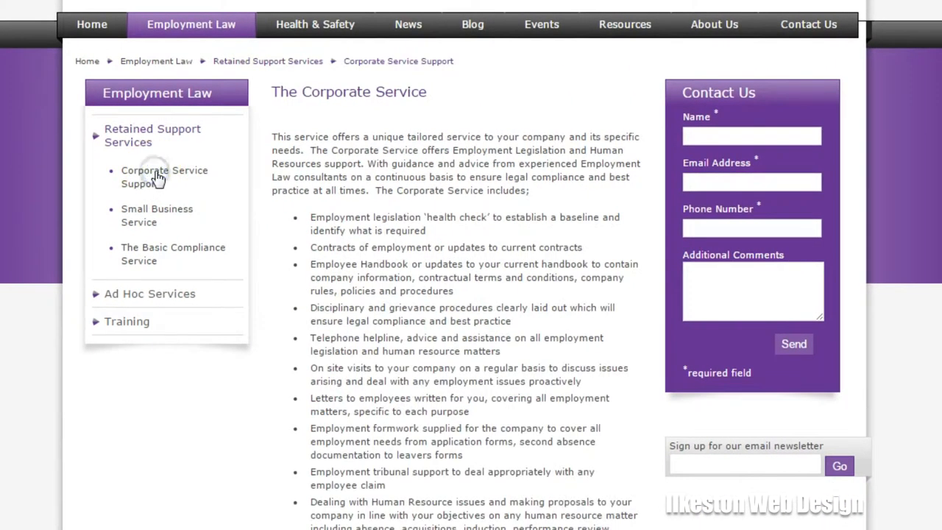
pyautogui.moveTo(137, 135)
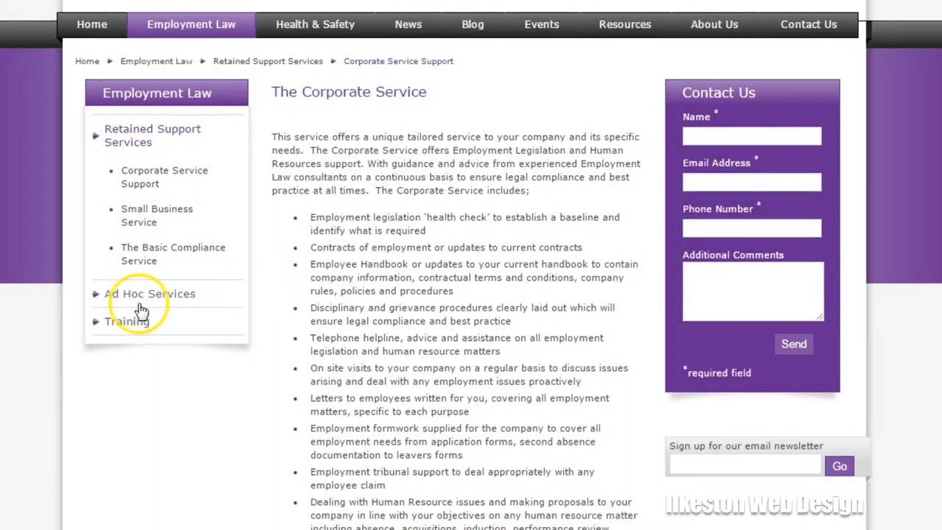
pyautogui.click(151, 294)
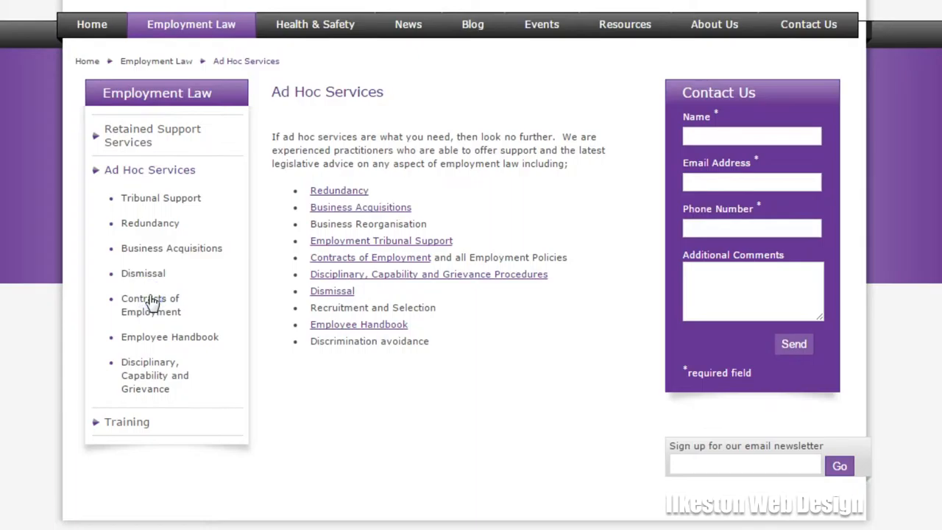
pyautogui.moveTo(161, 204)
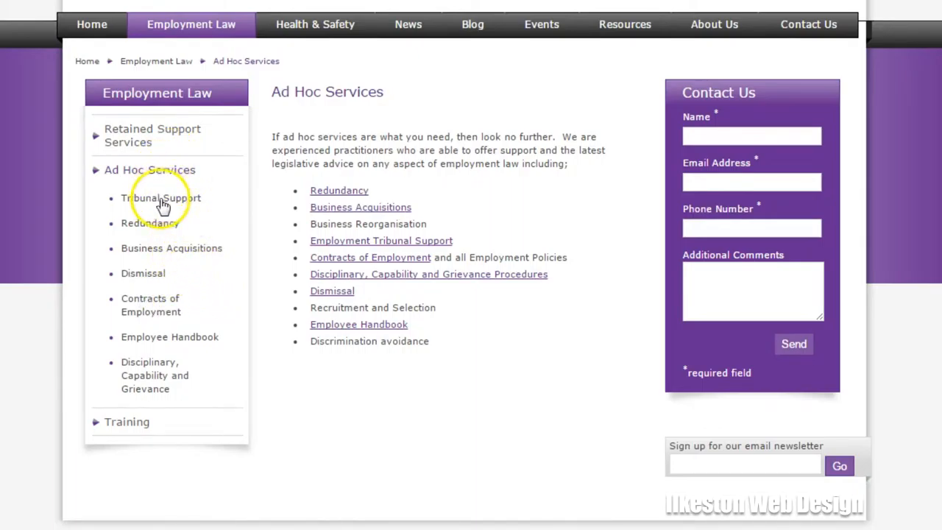
pyautogui.click(126, 421)
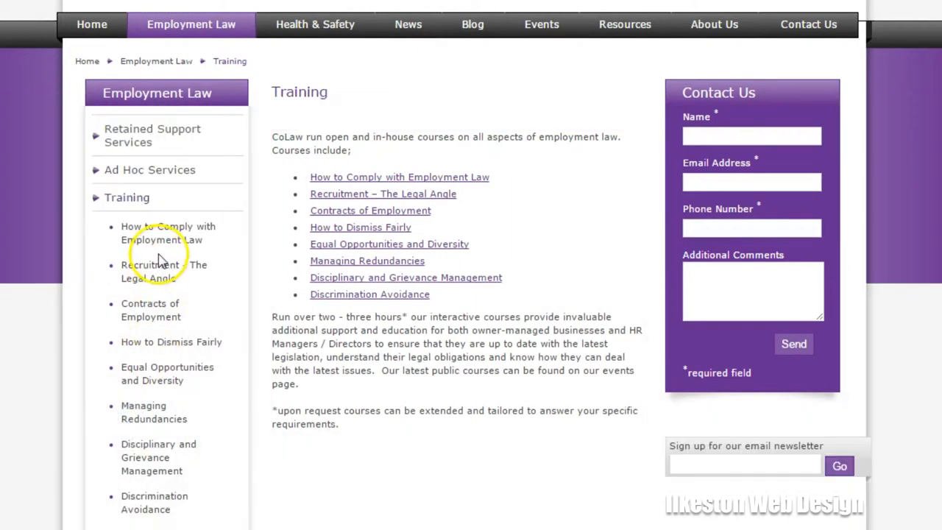
pyautogui.moveTo(147, 270)
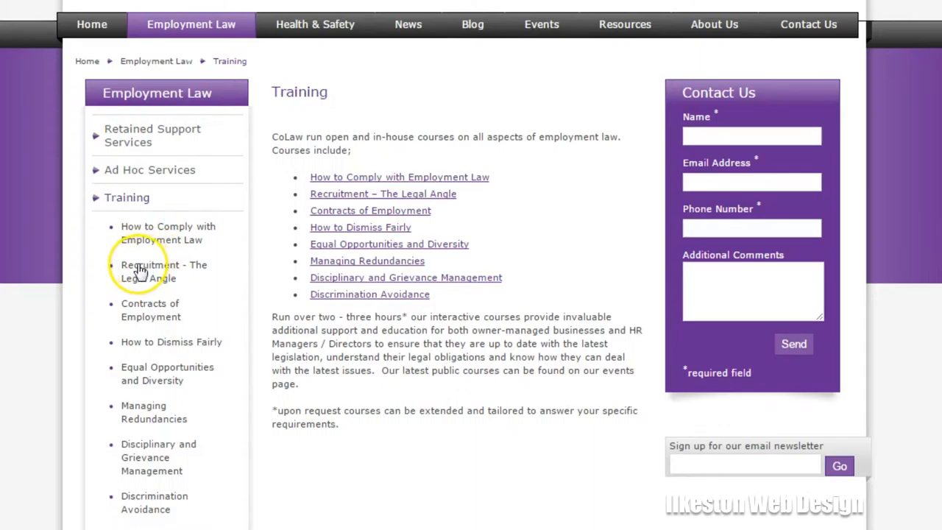
pyautogui.moveTo(171, 66)
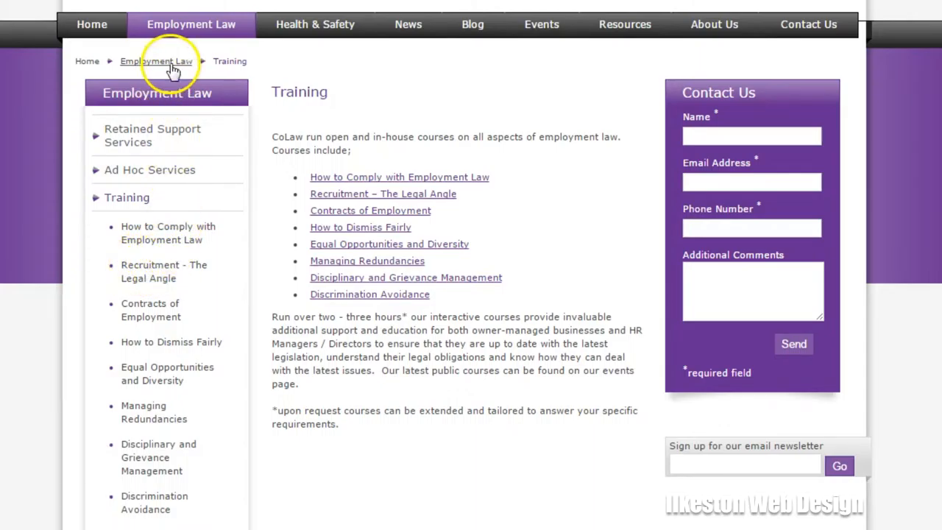
pyautogui.click(315, 24)
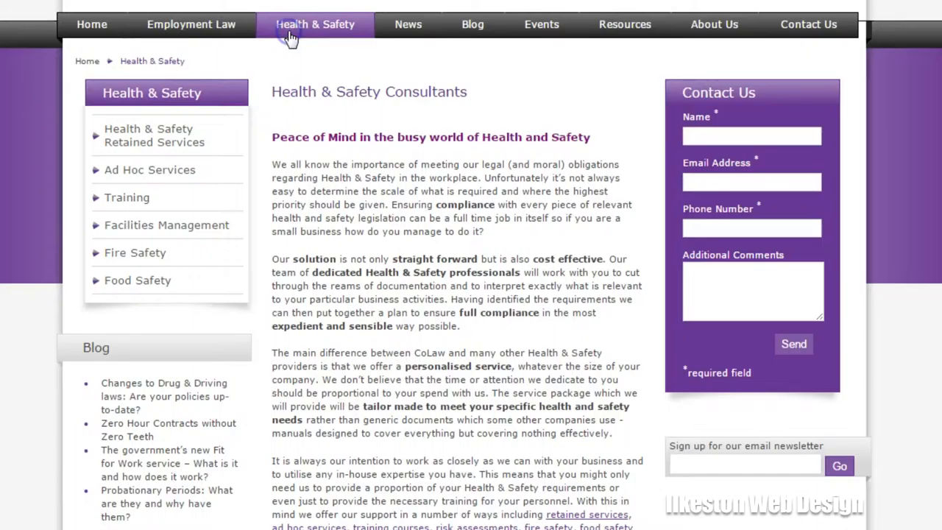
# Visit Retained Services and Ad Hoc Services, then scroll the Health & Safety Training courses.
pyautogui.click(155, 135)
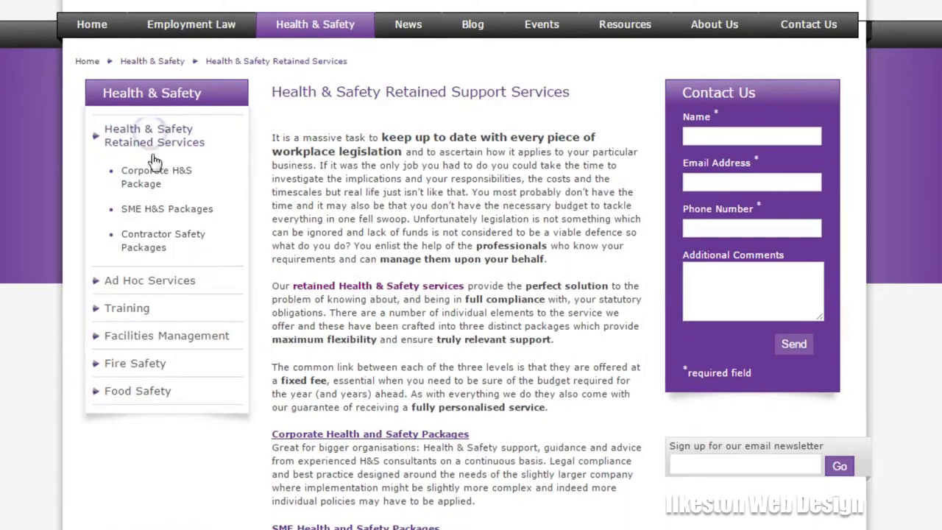
pyautogui.click(149, 280)
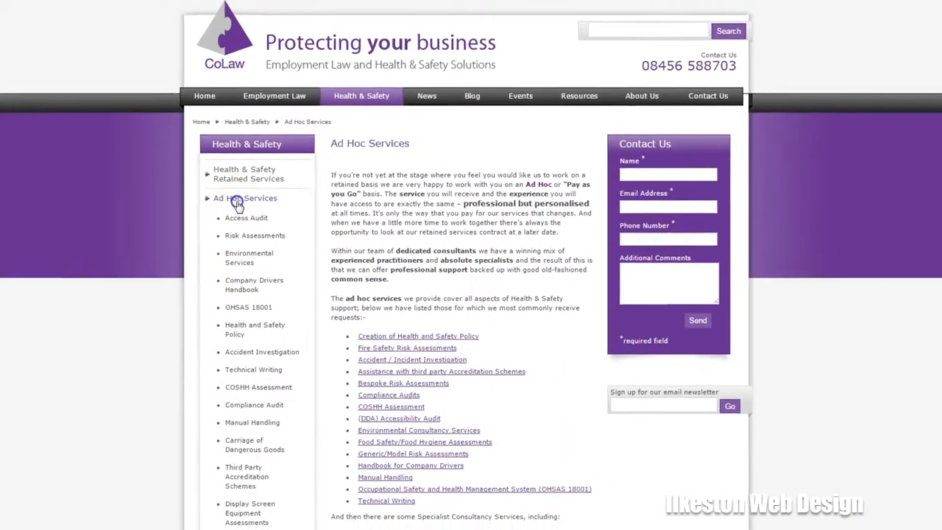
pyautogui.scroll(-3)
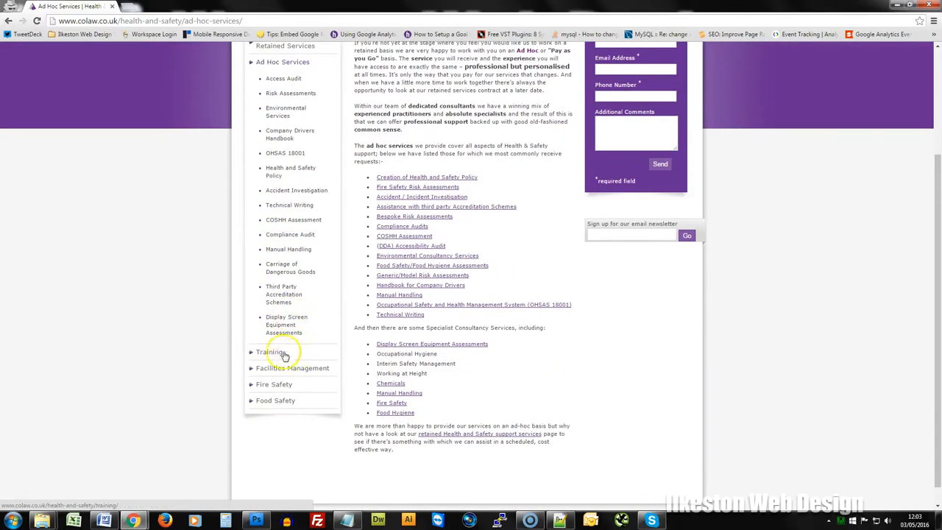
pyautogui.click(270, 351)
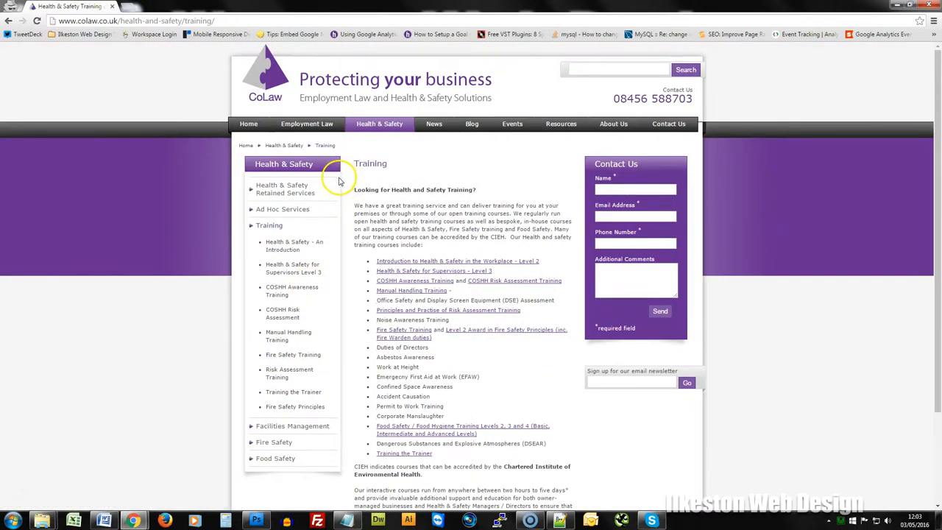
pyautogui.moveTo(349, 256)
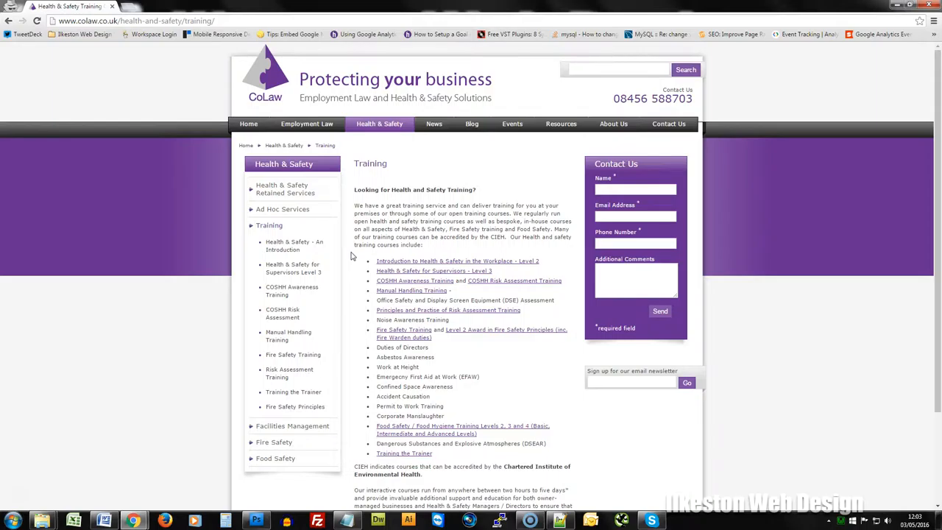
pyautogui.scroll(-3)
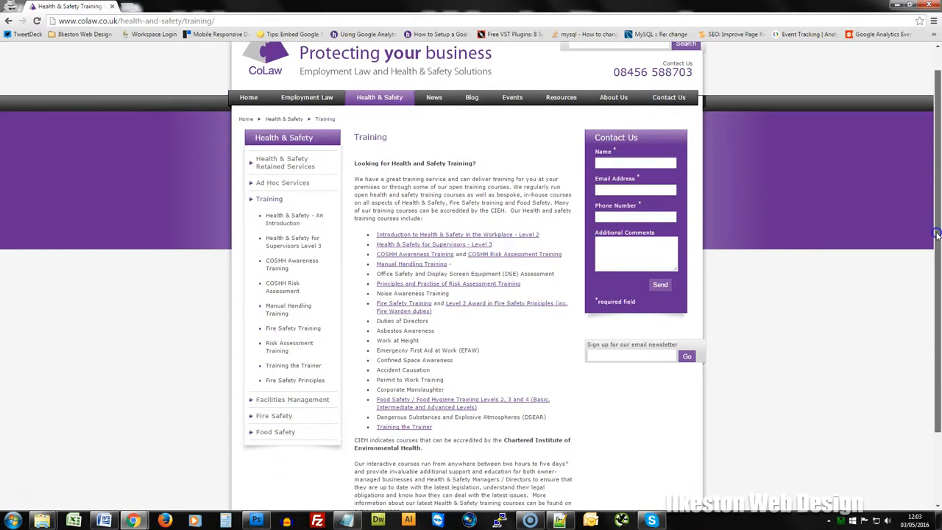
pyautogui.scroll(3)
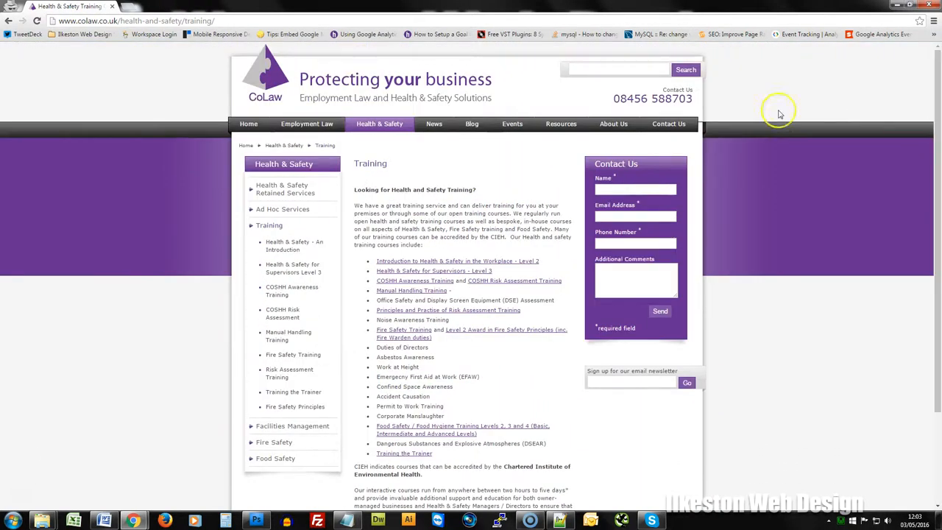
pyautogui.moveTo(248, 123)
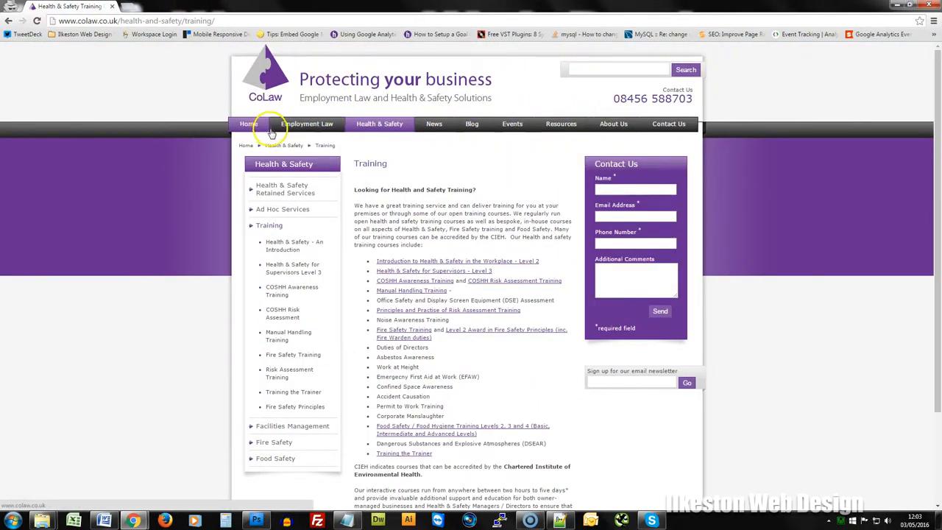
# Return Home and look over the rotating slider, service boxes and callback forms.
pyautogui.click(247, 123)
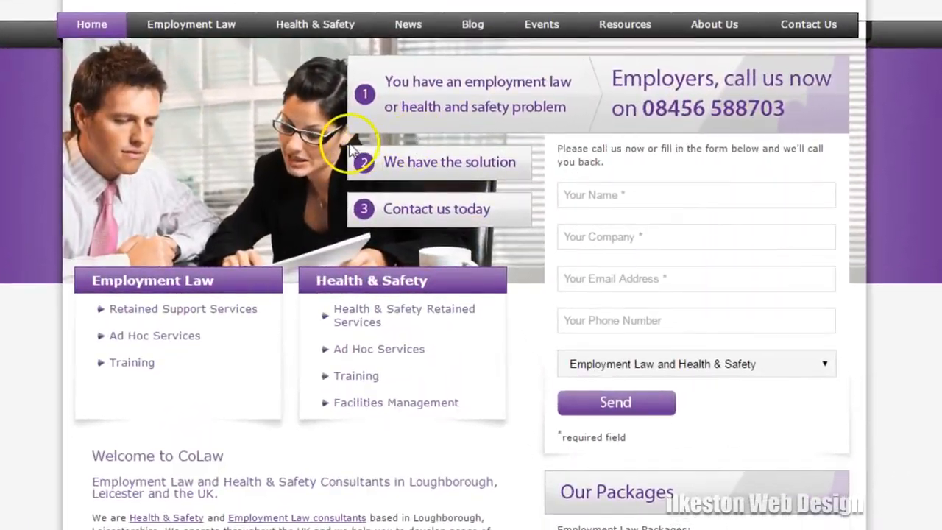
pyautogui.moveTo(617, 180)
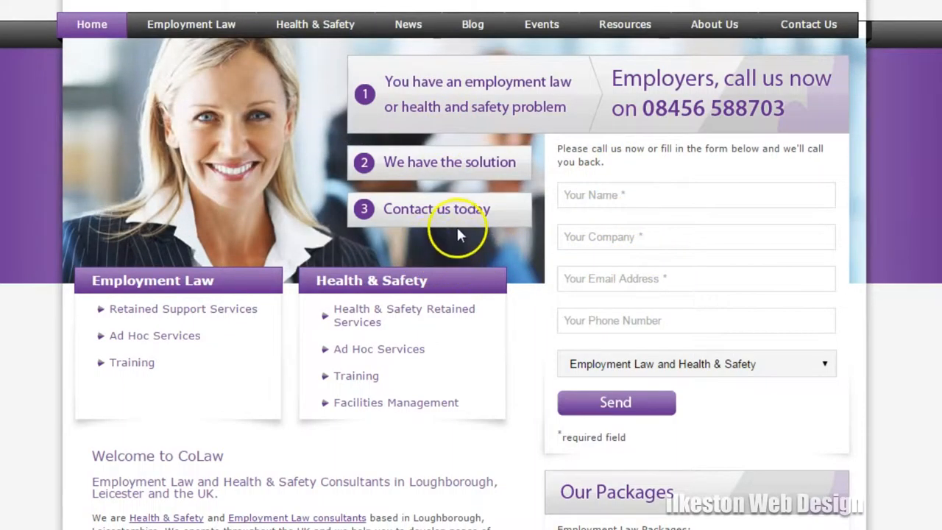
pyautogui.press('ctrl+a')
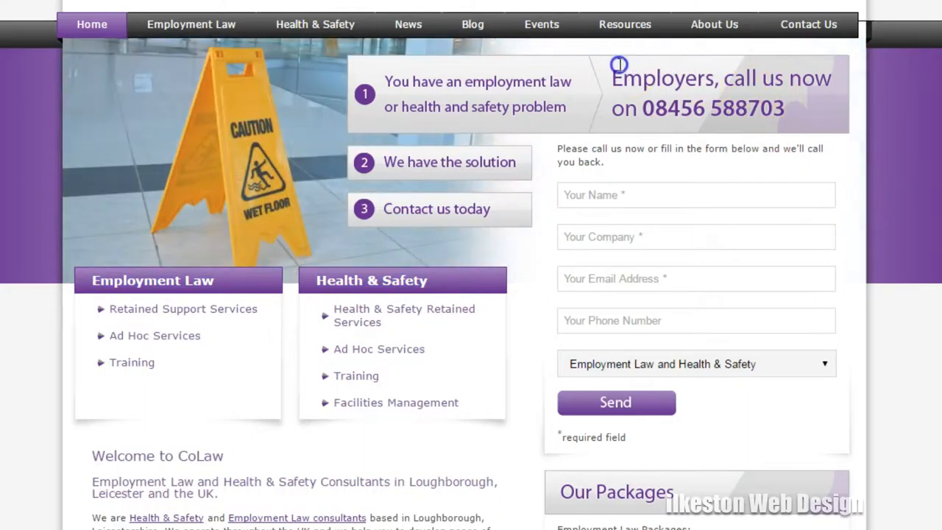
pyautogui.moveTo(535, 103)
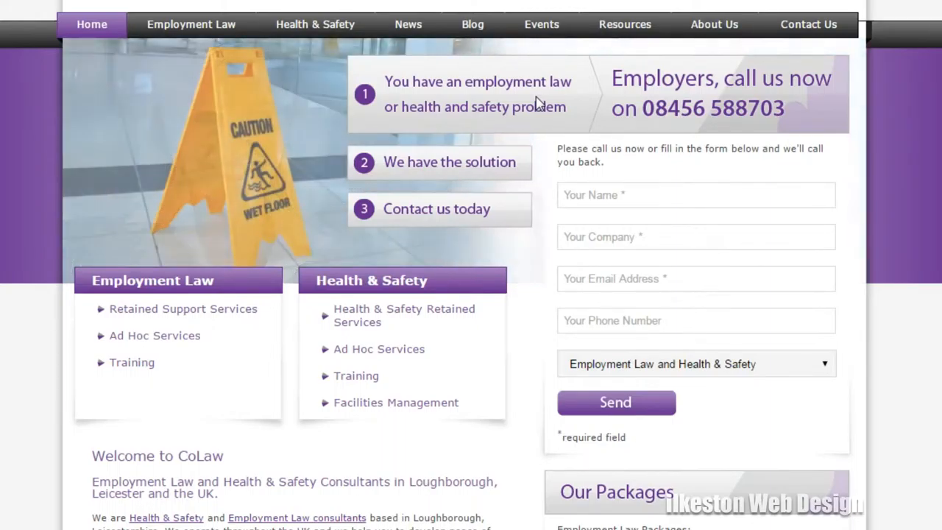
pyautogui.moveTo(519, 167)
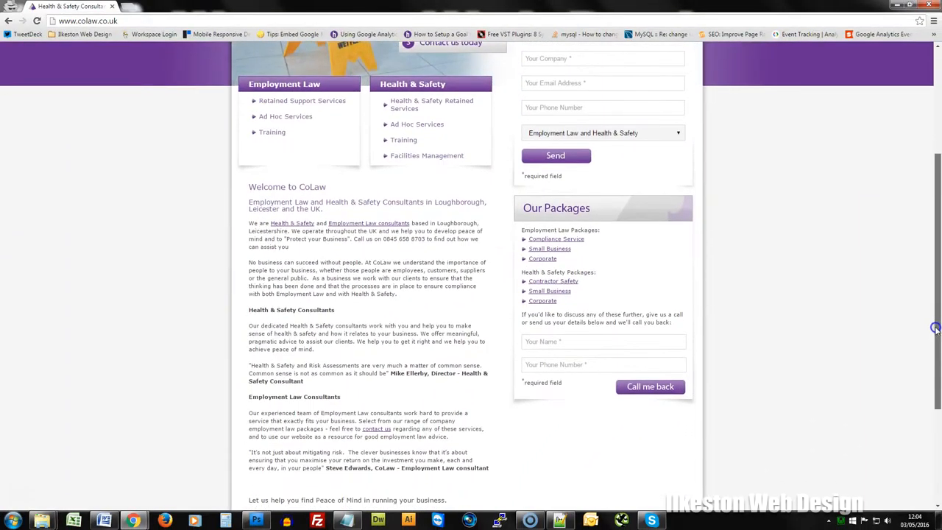
pyautogui.scroll(3)
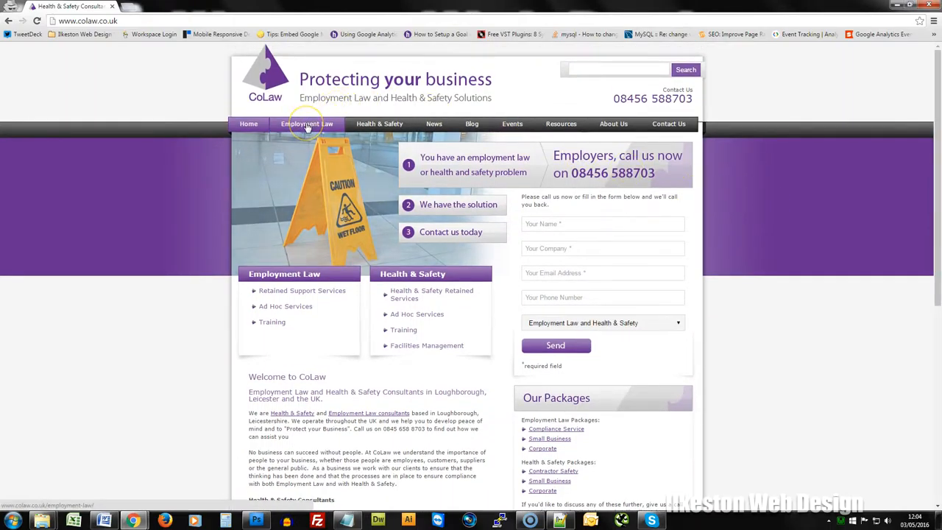
# Scroll the Employment Law page's sidebar, blog and events lists, and inspect the newsletter signup.
pyautogui.click(306, 123)
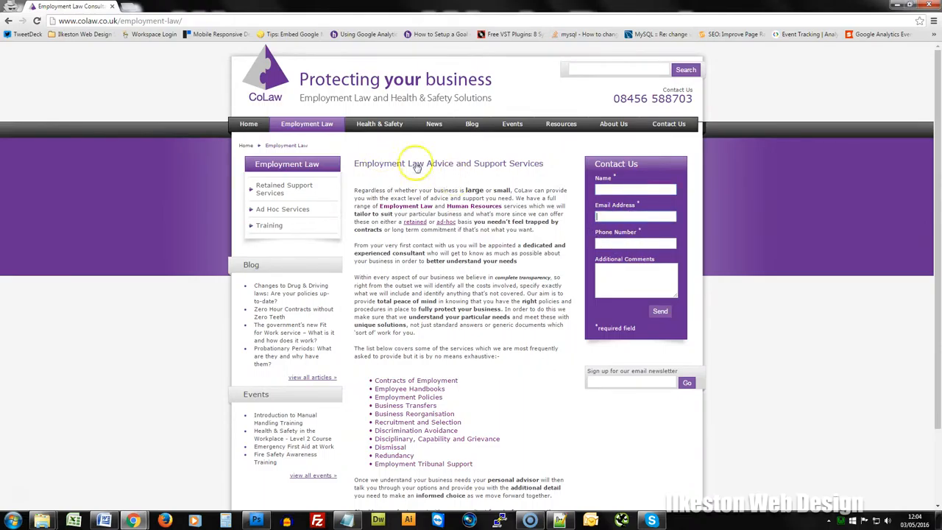
pyautogui.scroll(-3)
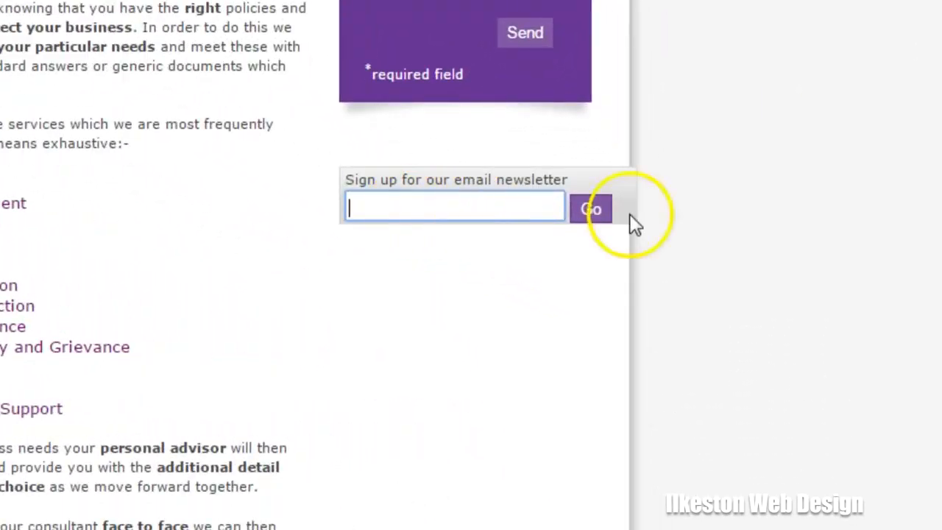
pyautogui.scroll(3)
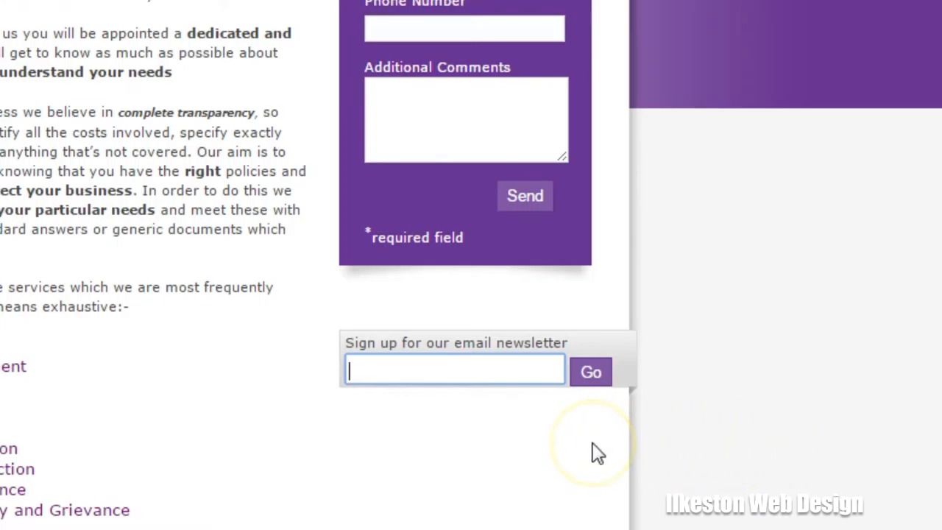
pyautogui.moveTo(596, 450)
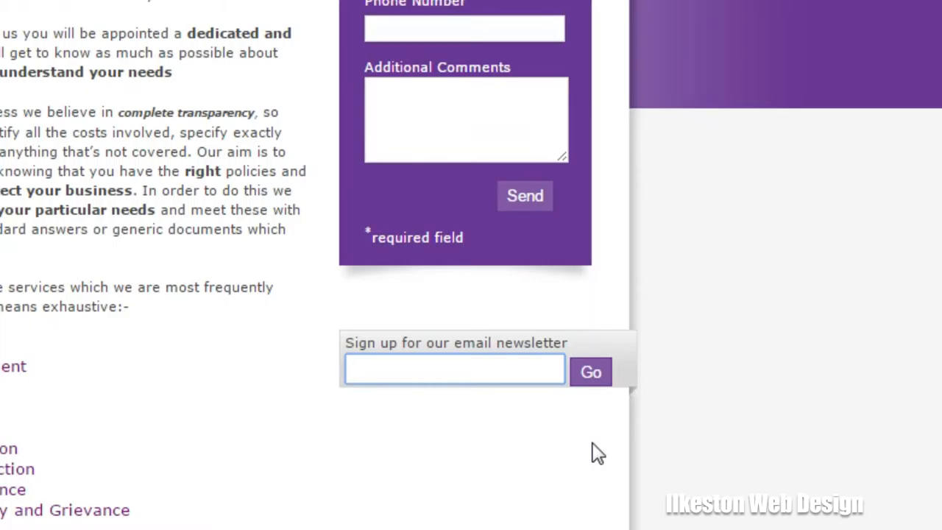
pyautogui.click(455, 368)
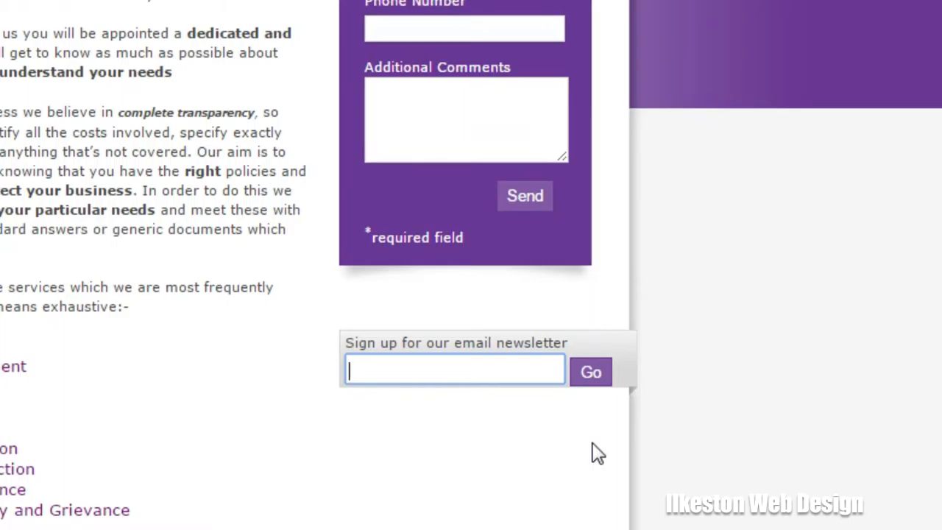
pyautogui.scroll(3)
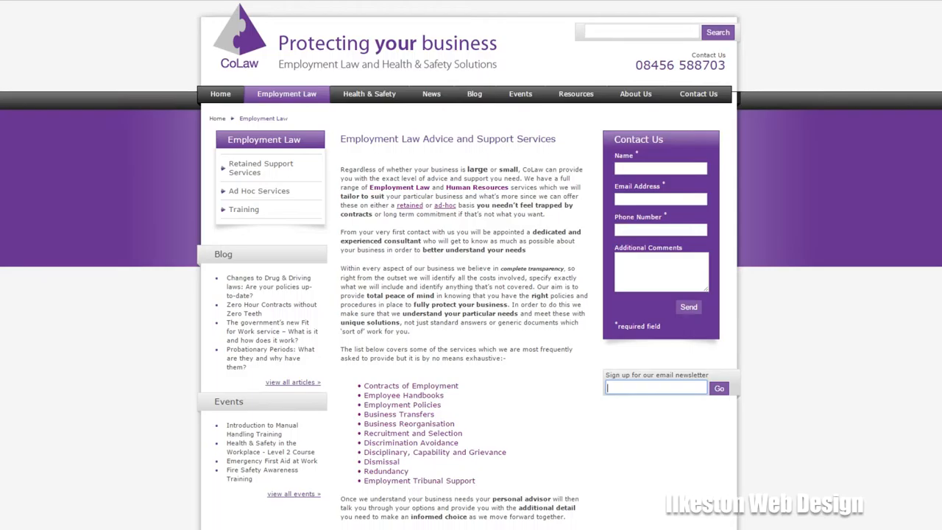
pyautogui.scroll(-3)
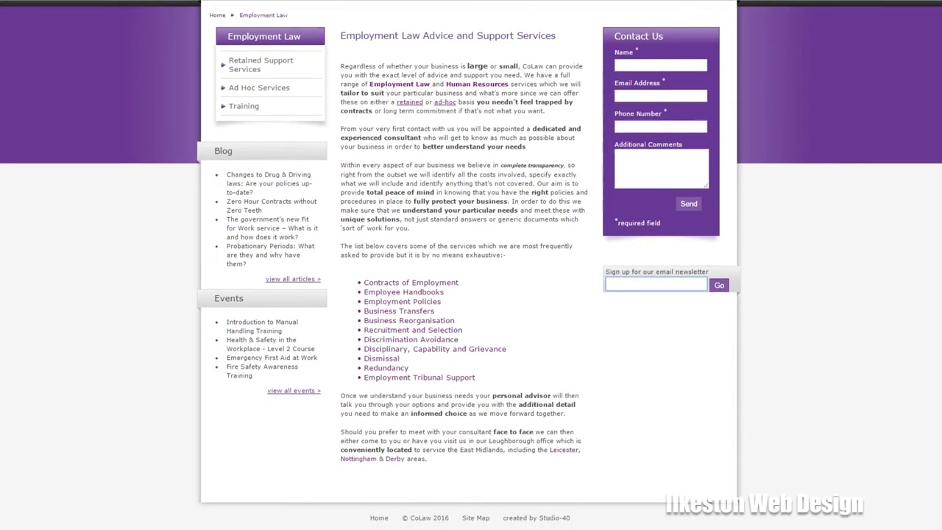
pyautogui.scroll(3)
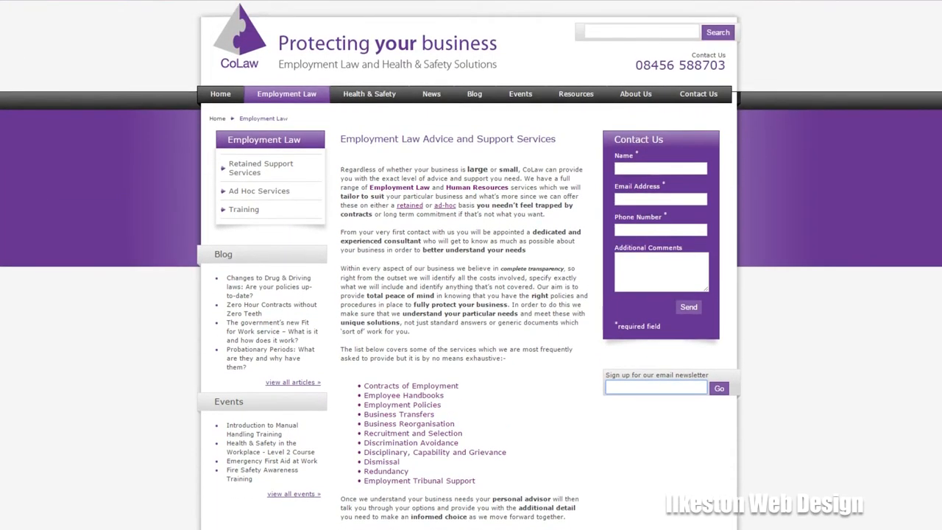
pyautogui.moveTo(889, 304)
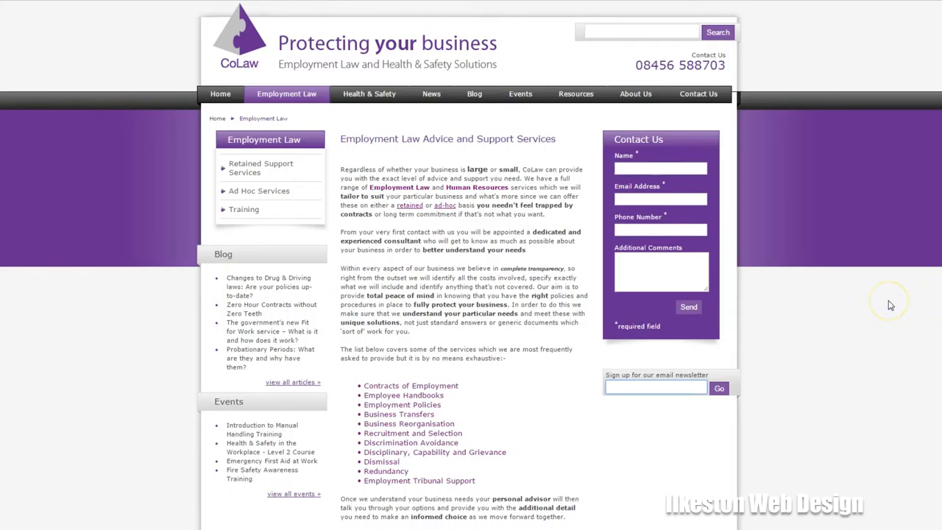
pyautogui.click(655, 388)
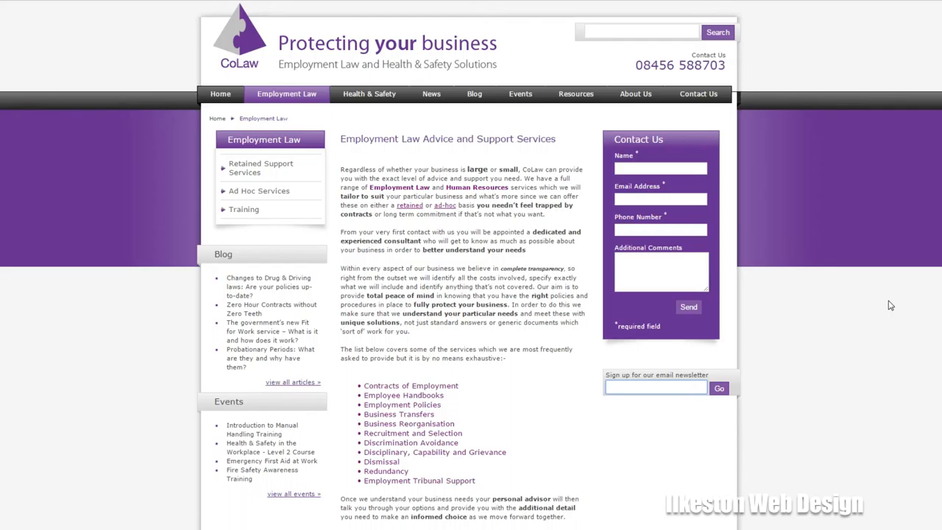
pyautogui.click(655, 388)
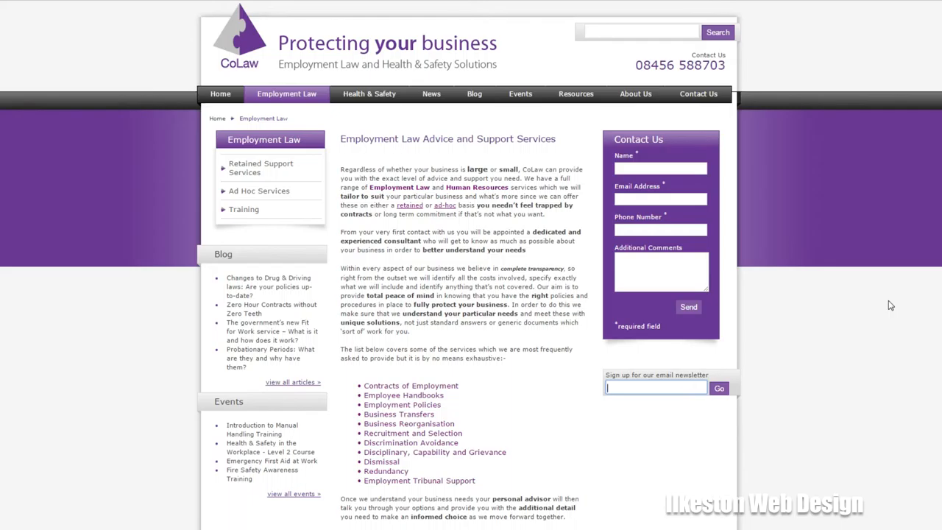